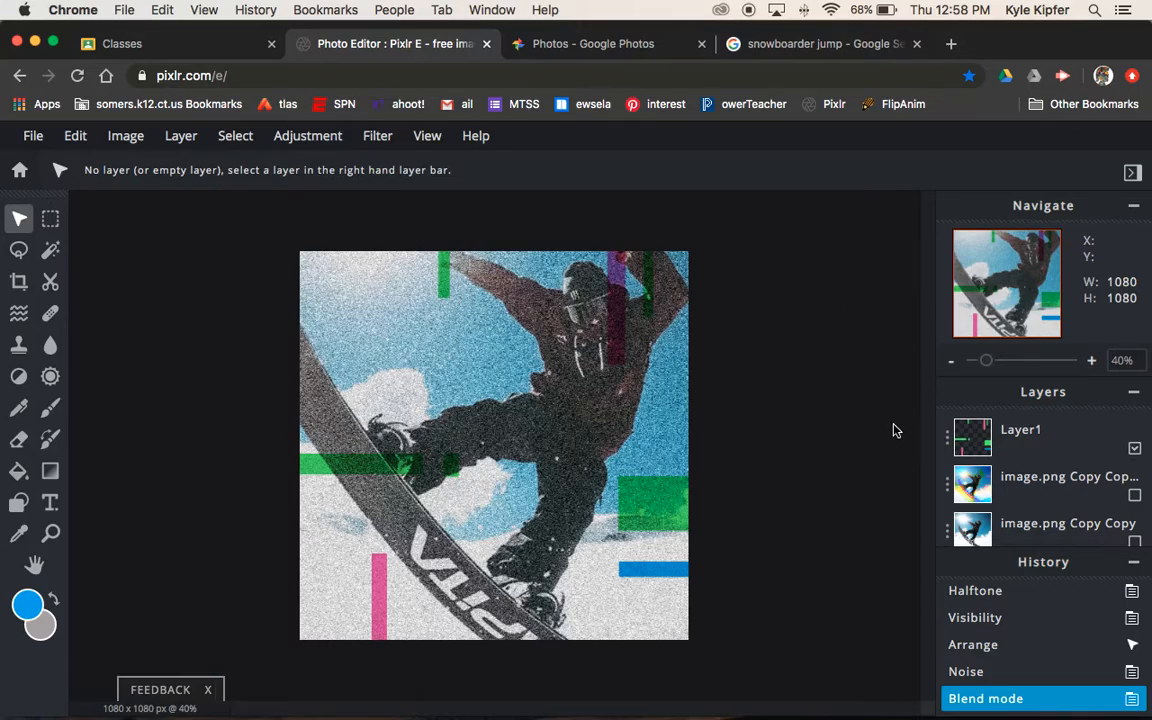
mouse_move(880, 431)
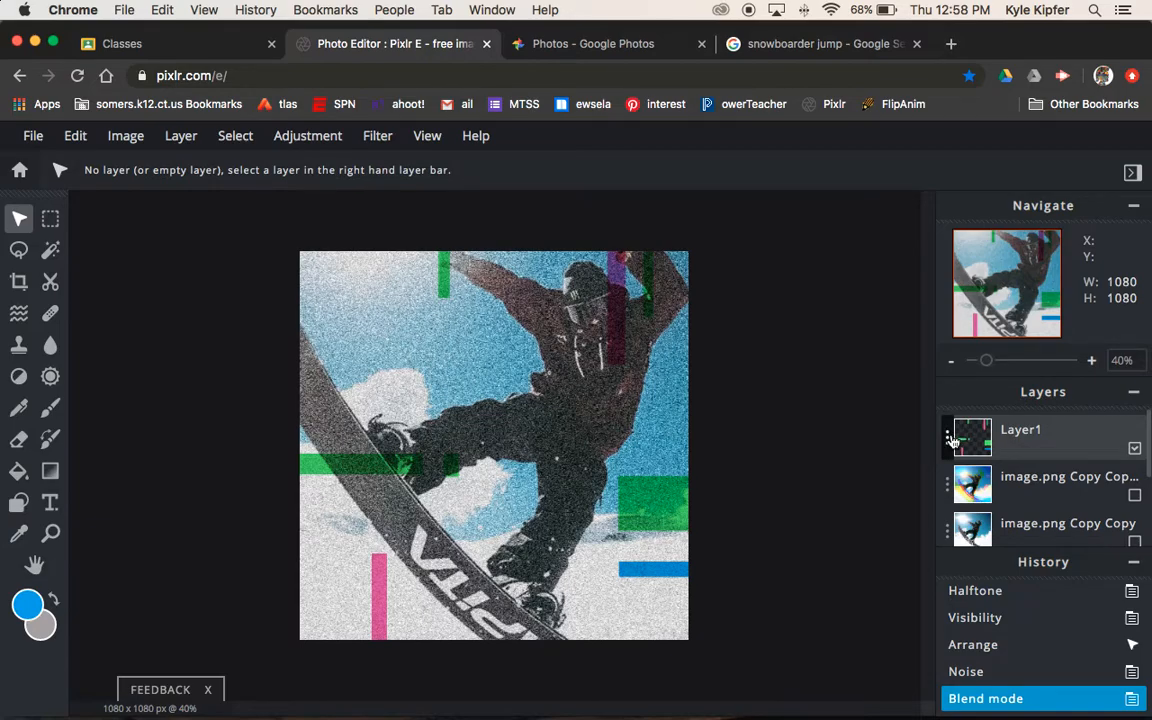
mouse_move(1069, 476)
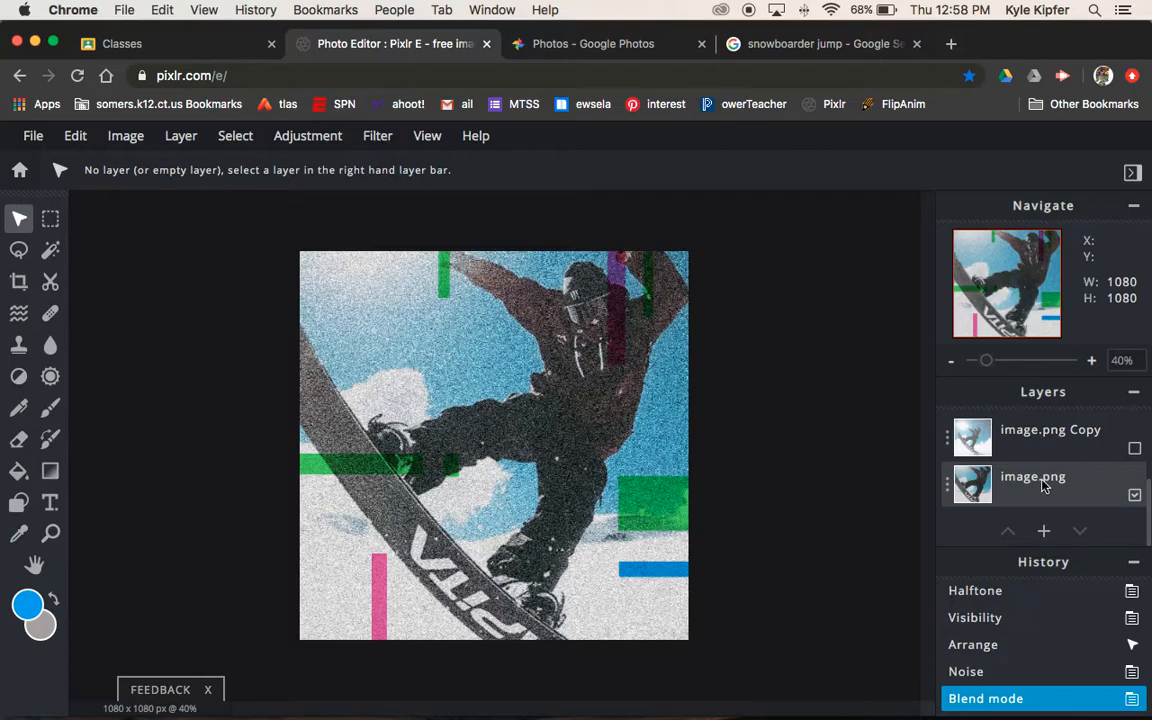
- Save the glitch frame as a high-quality JPG named glitchGIF1 and download it
left_click(33, 135)
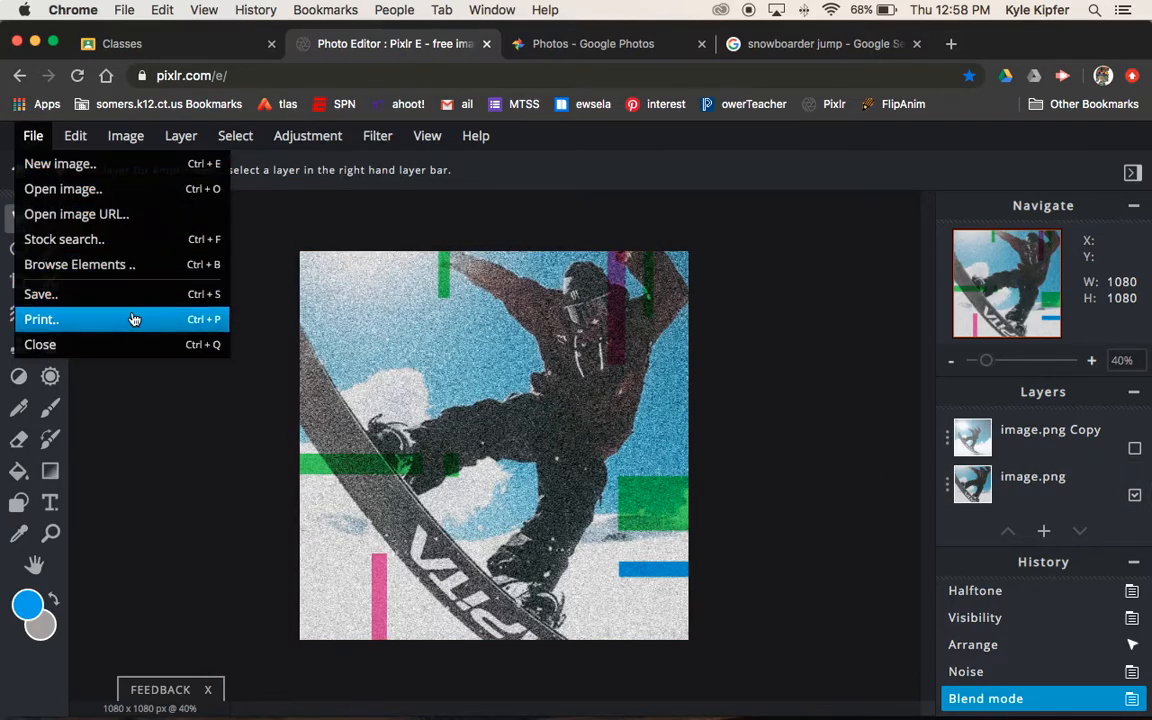
left_click(41, 293)
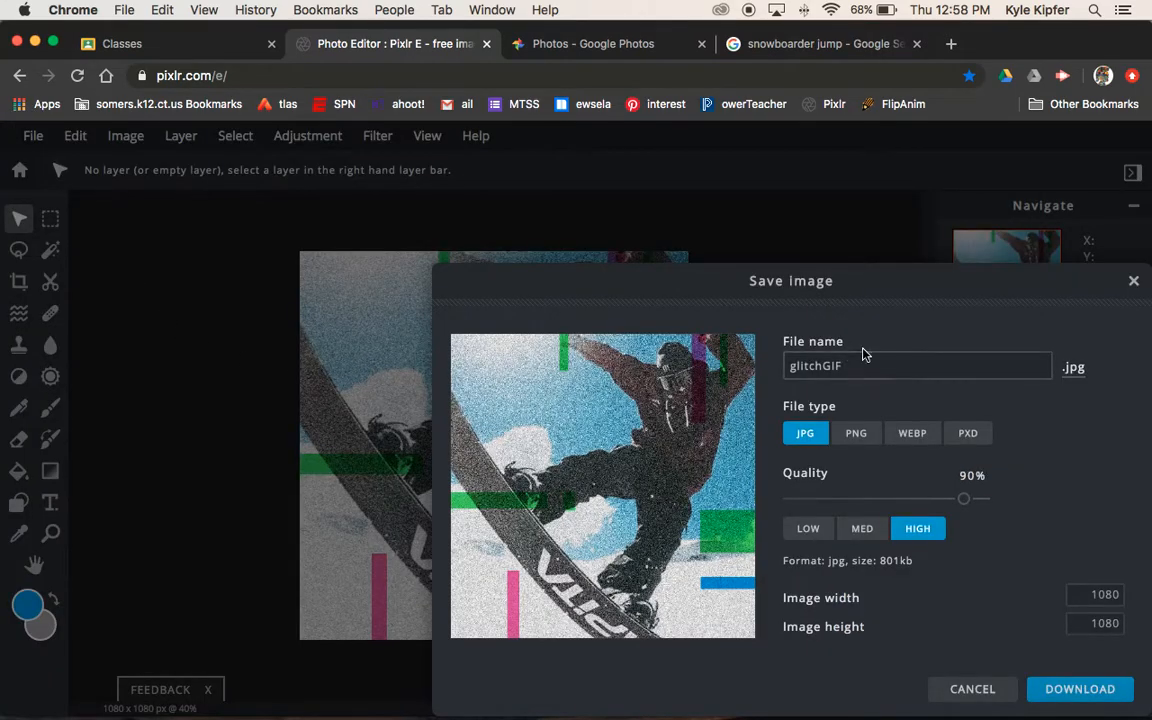
left_click(915, 365)
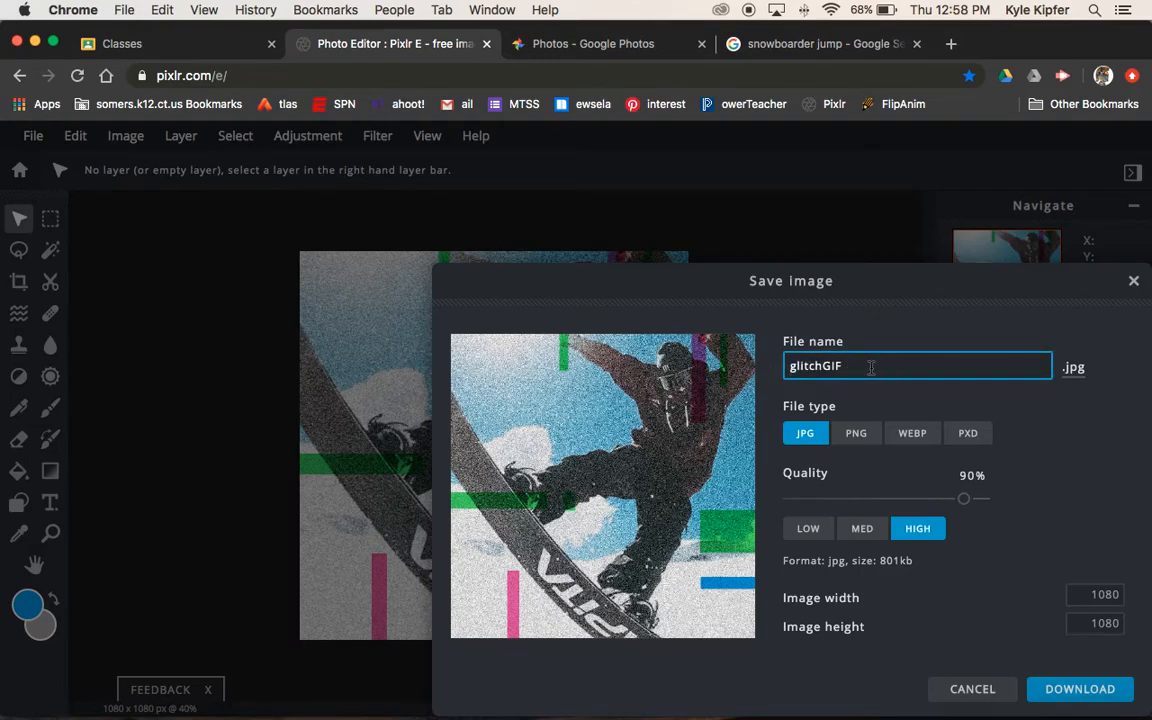
type("1")
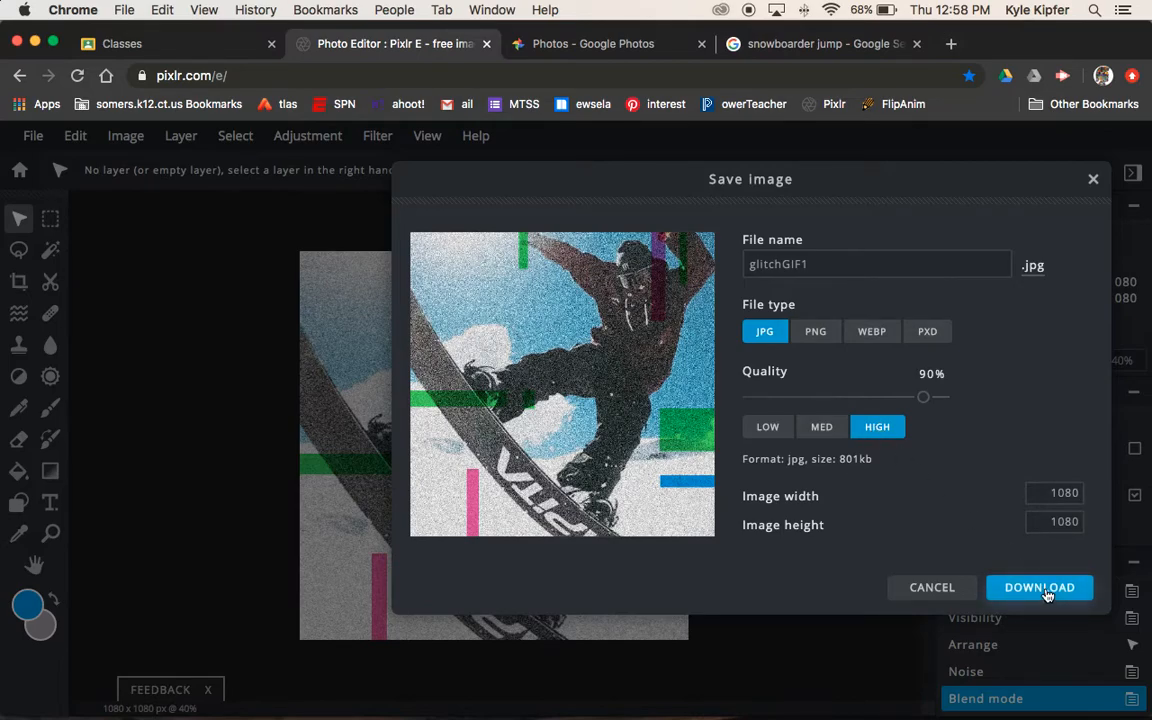
left_click(1039, 587)
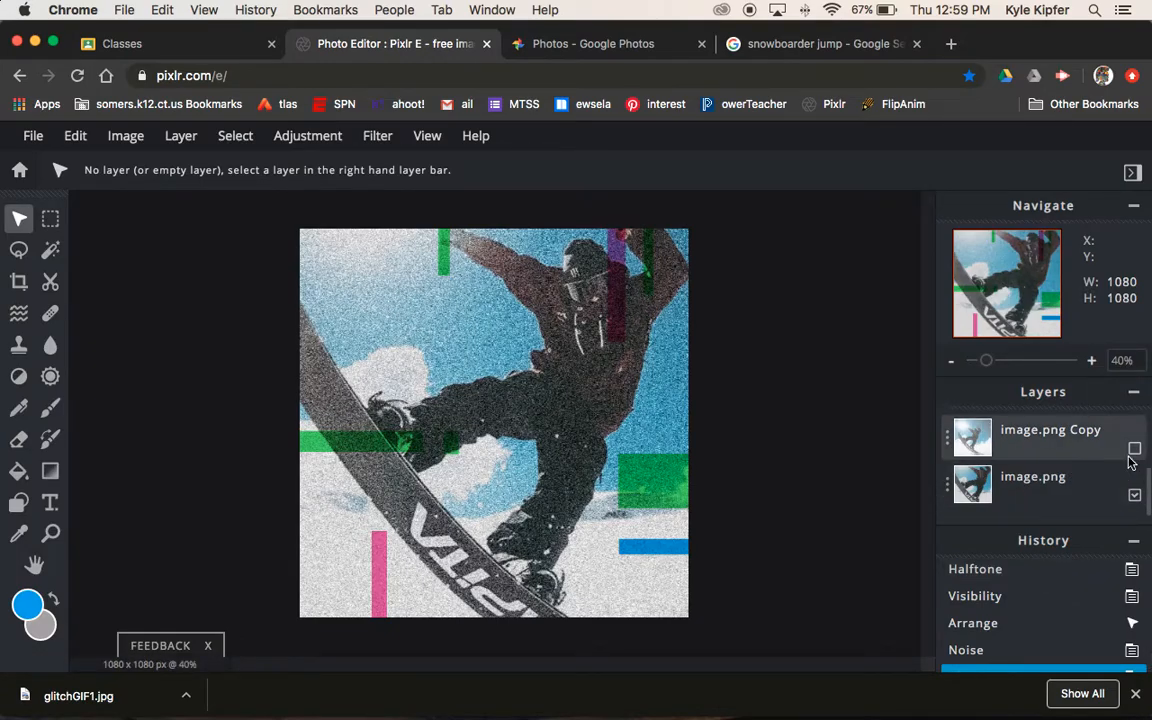
- Show the halftone image.png Copy layer and try Overlay and Darken blending on Layer1
left_click(1135, 449)
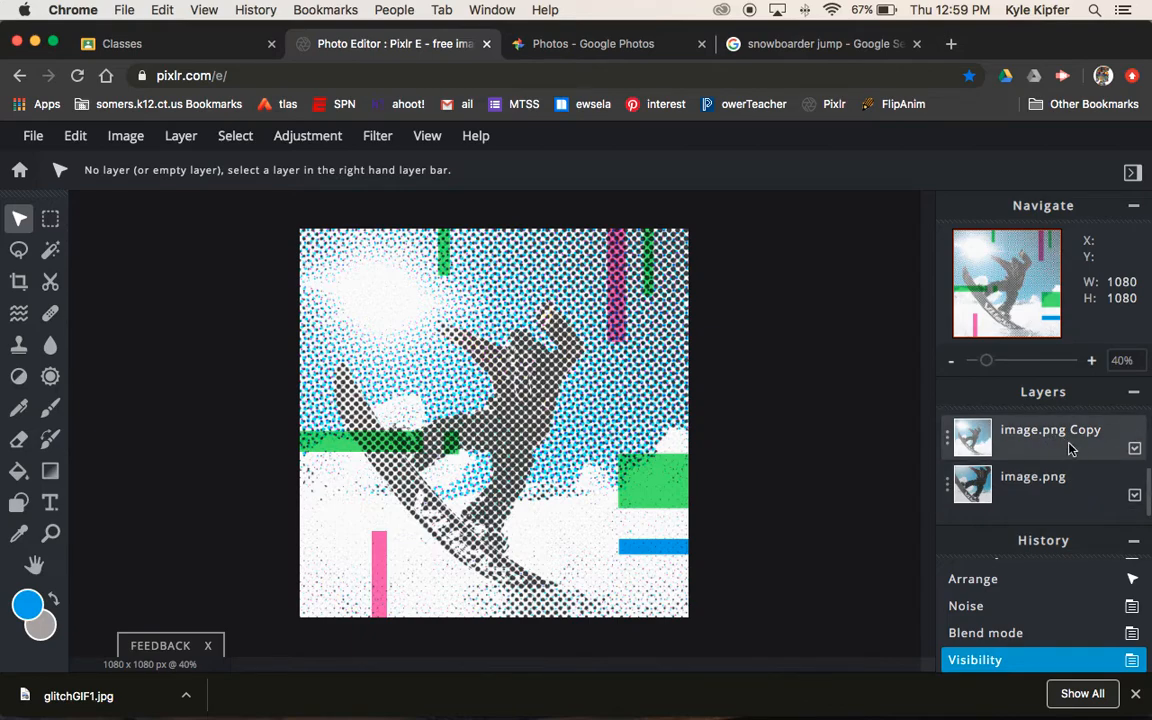
mouse_move(655, 432)
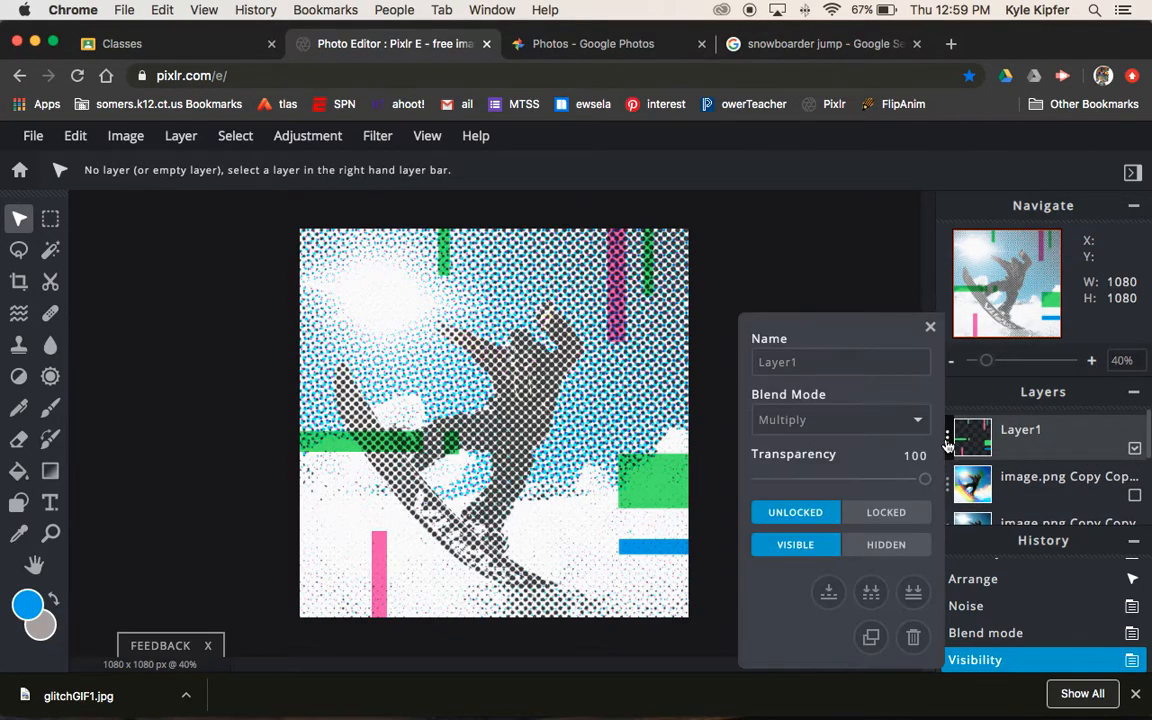
left_click(840, 419)
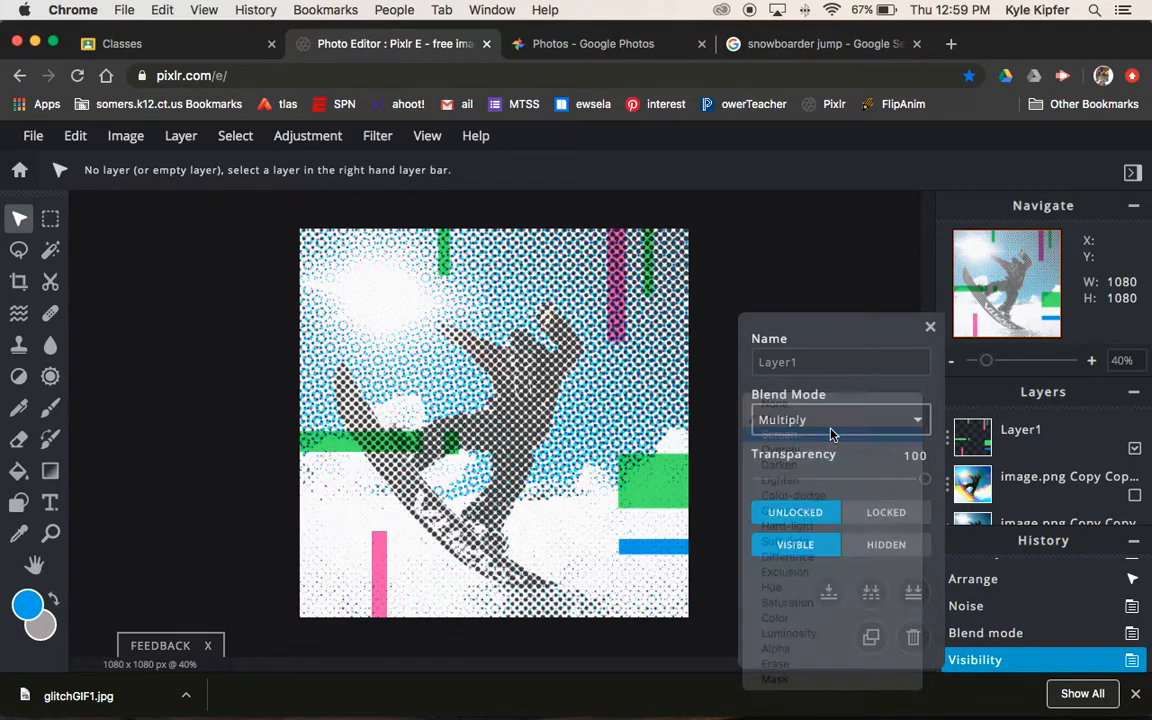
left_click(915, 419)
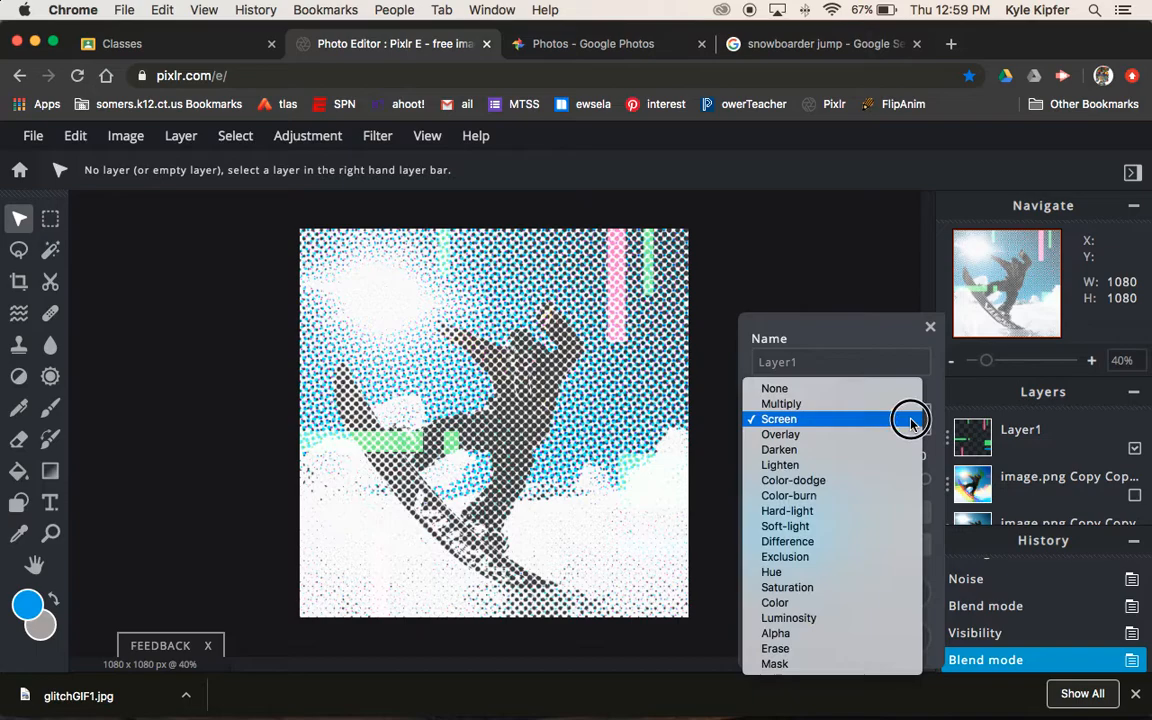
left_click(780, 434)
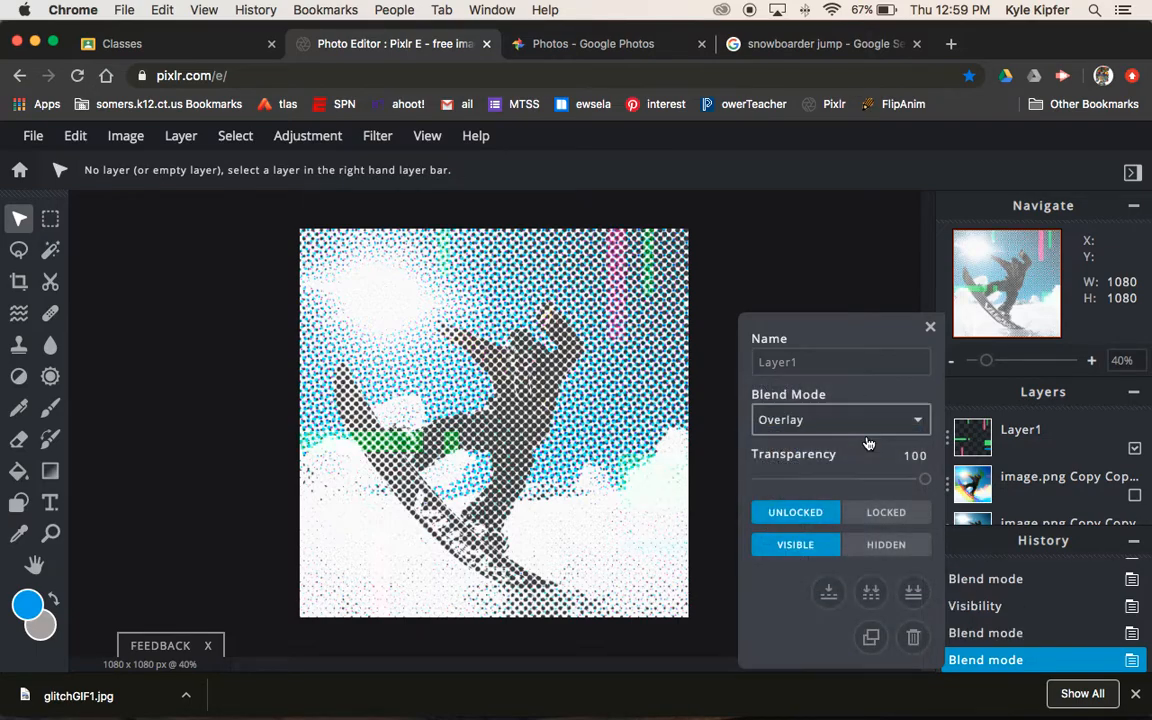
left_click(840, 419)
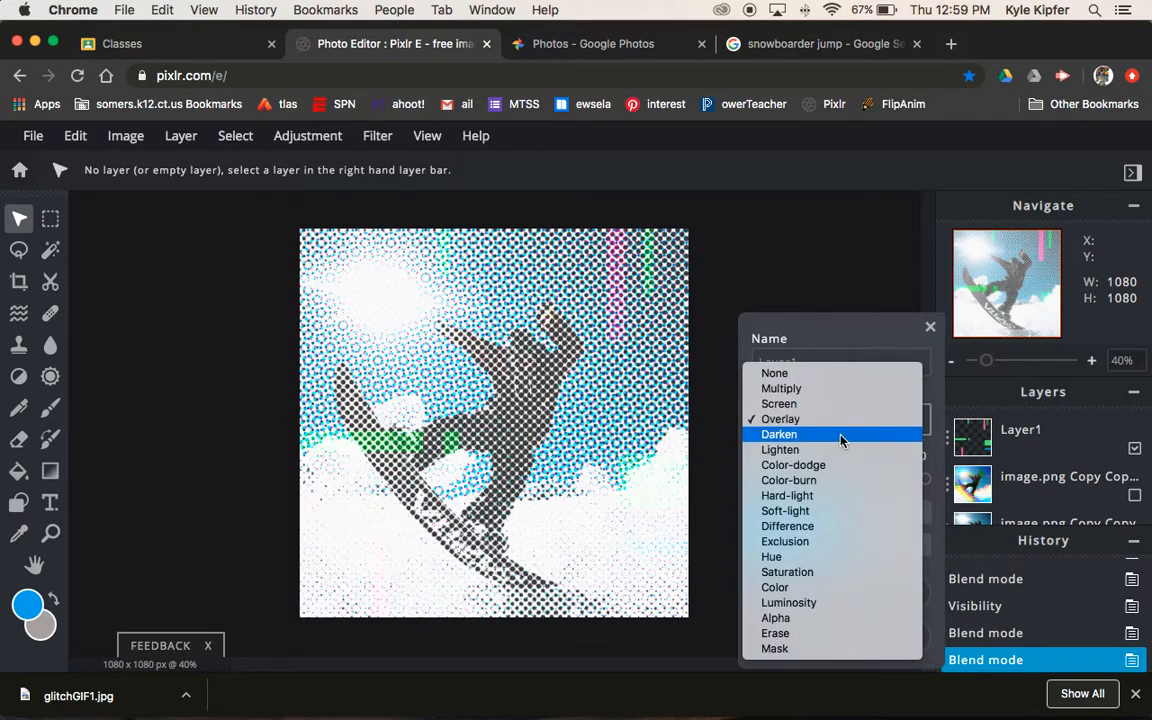
left_click(779, 434)
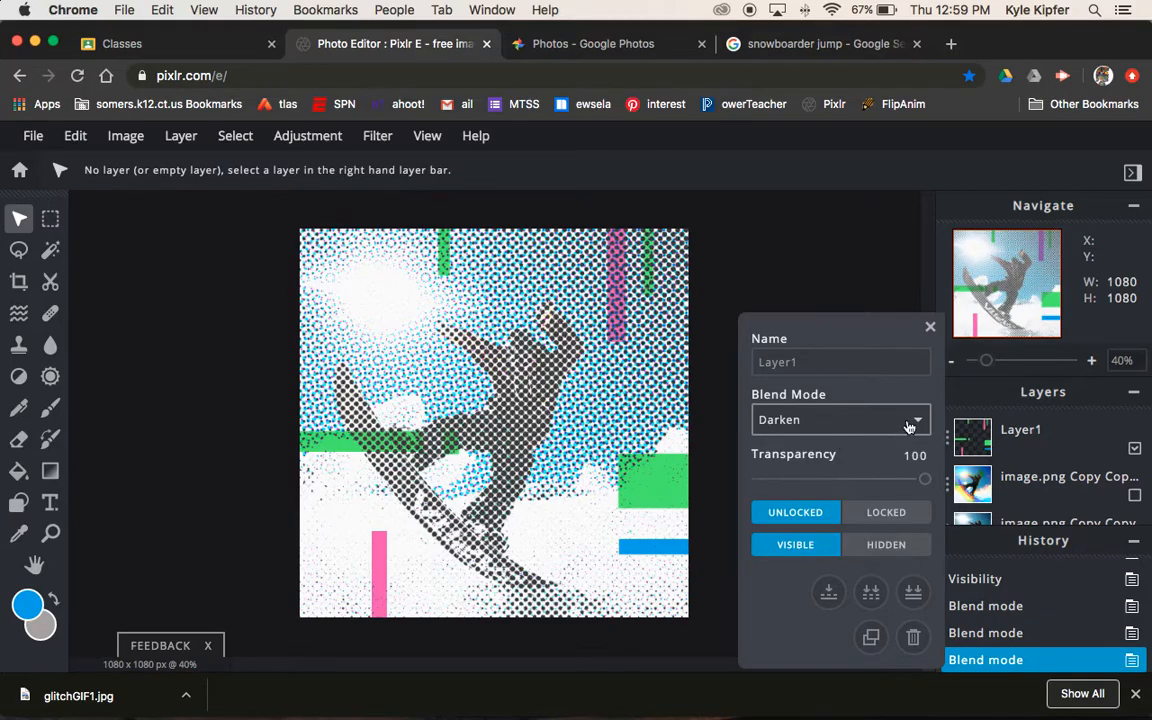
- Cycle through the remaining blend modes and settle Layer1 on Difference
left_click(840, 419)
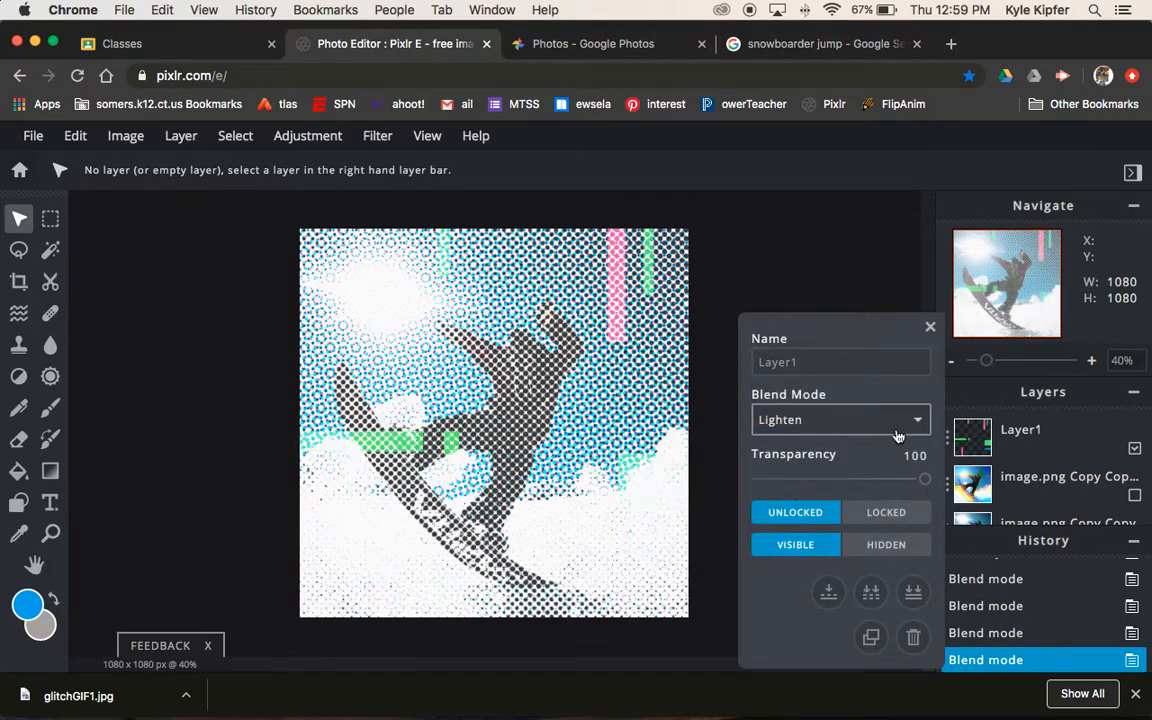
left_click(840, 419)
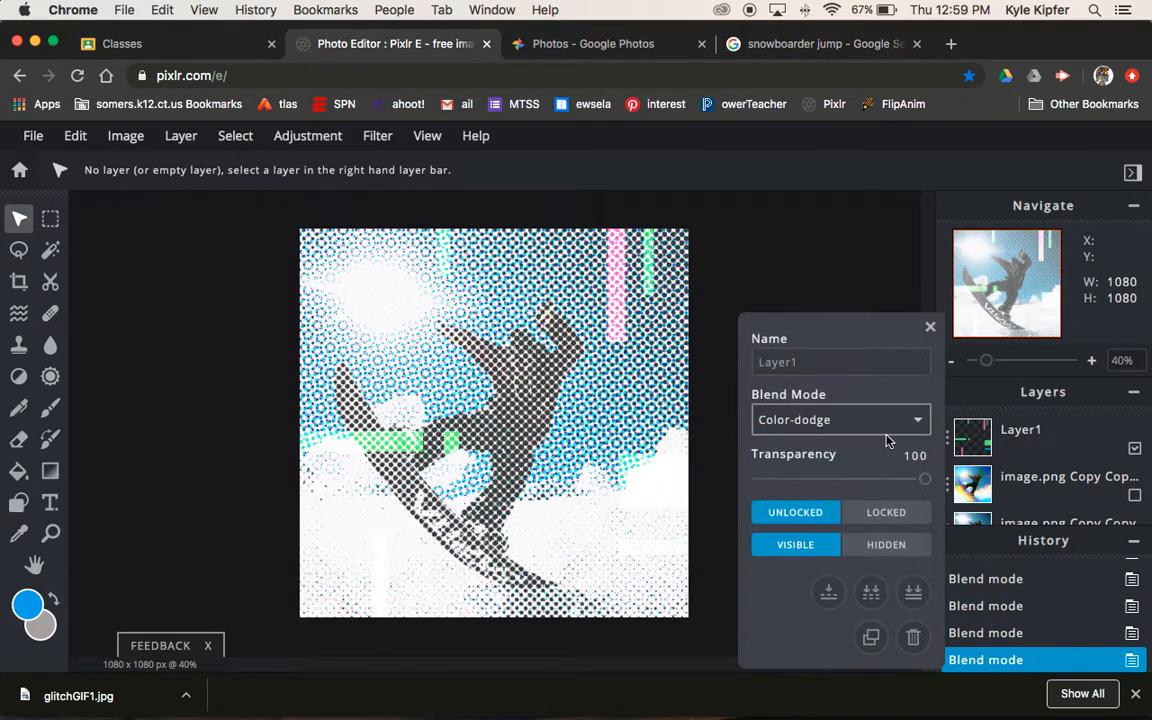
left_click(840, 419)
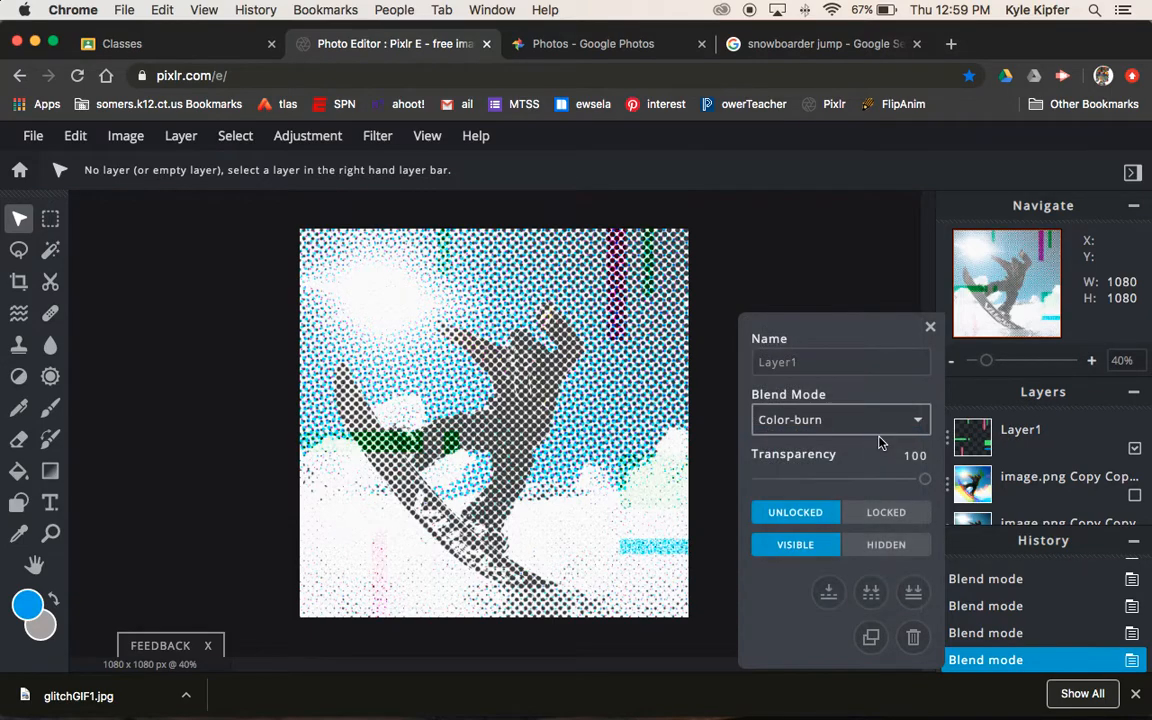
left_click(840, 419)
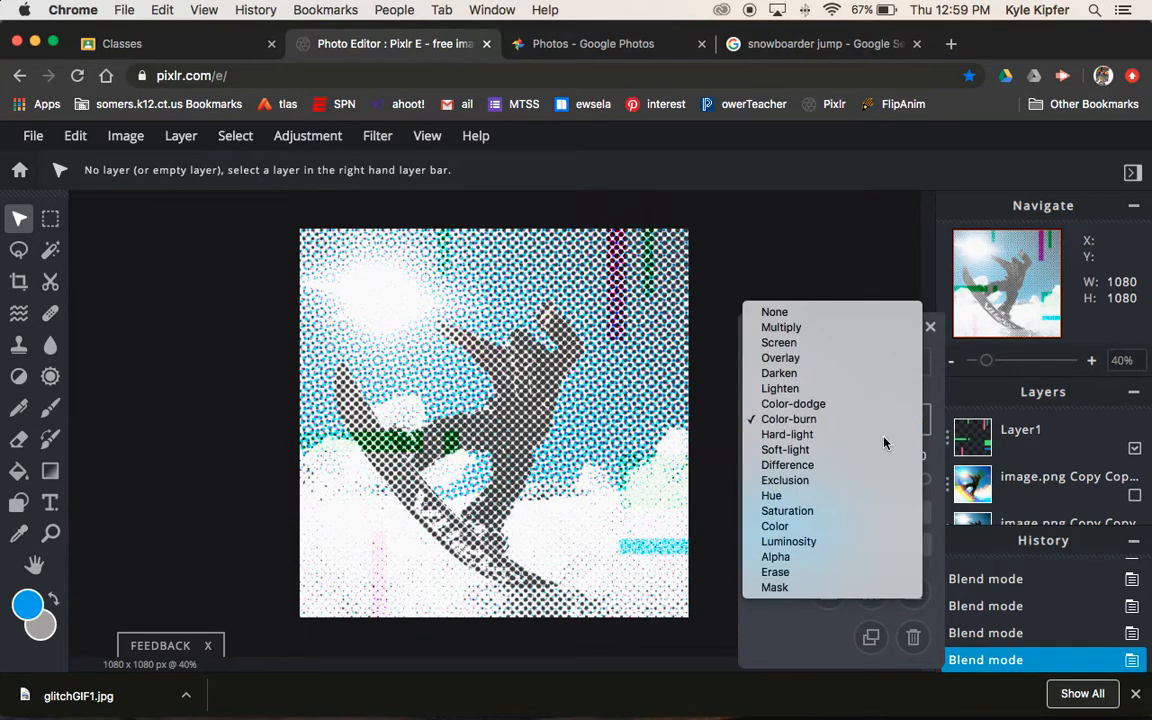
left_click(787, 434)
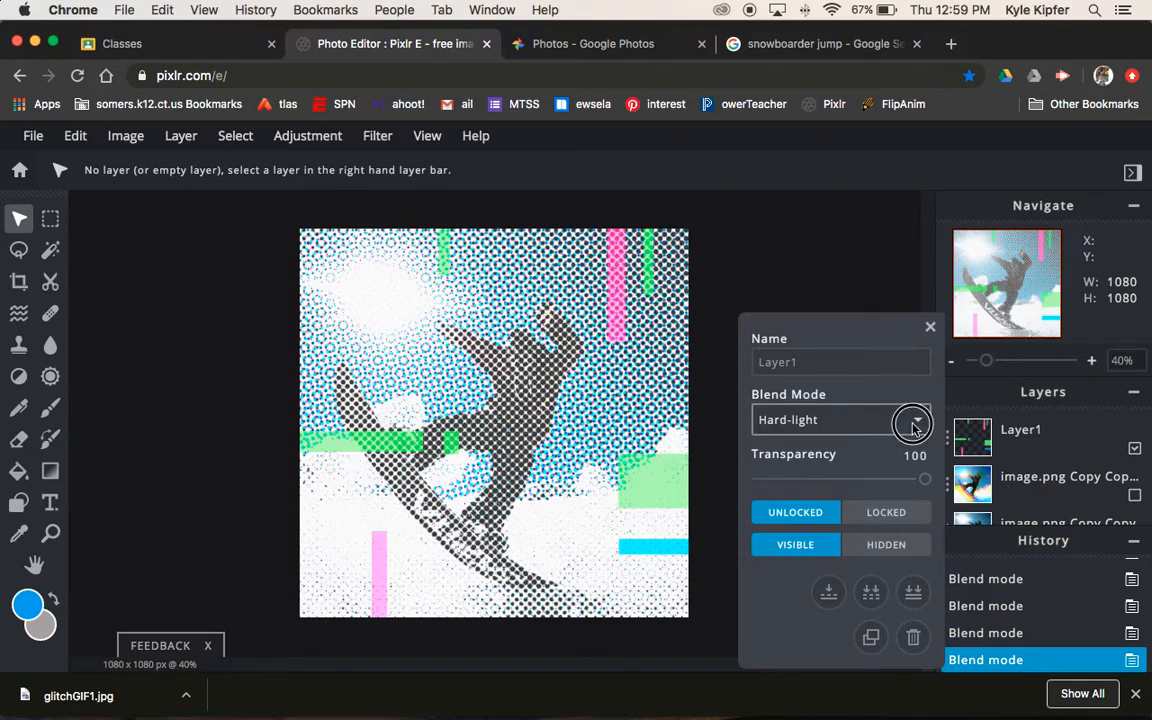
left_click(912, 419)
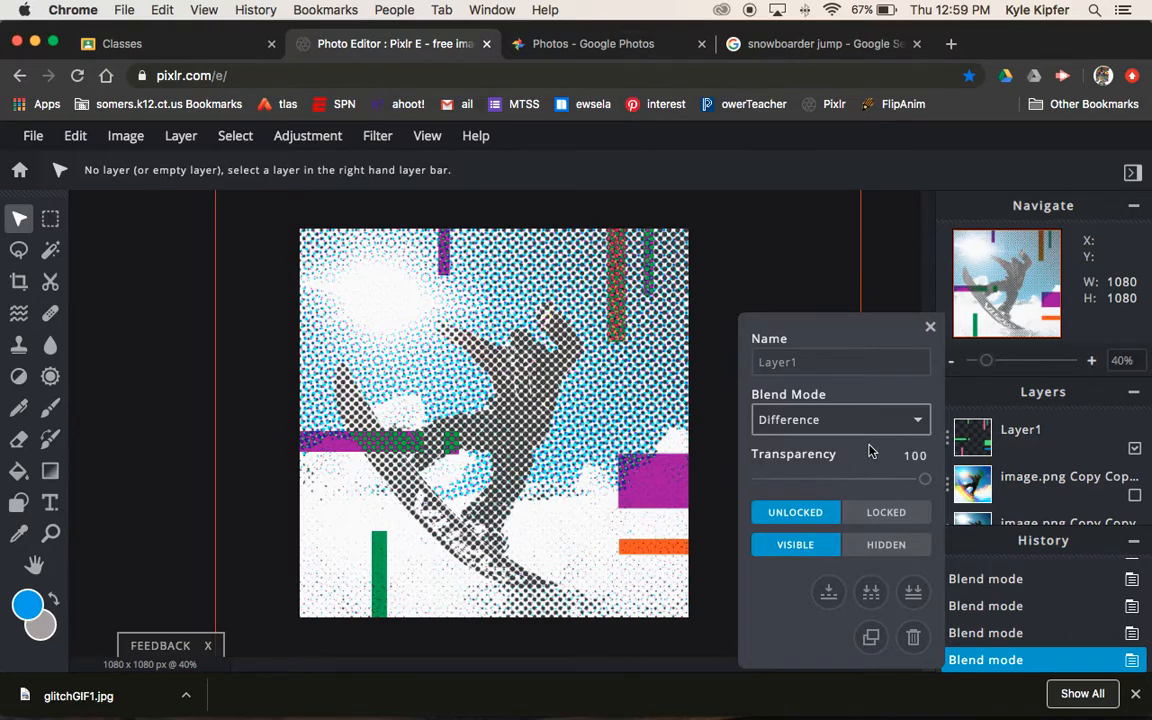
left_click(840, 419)
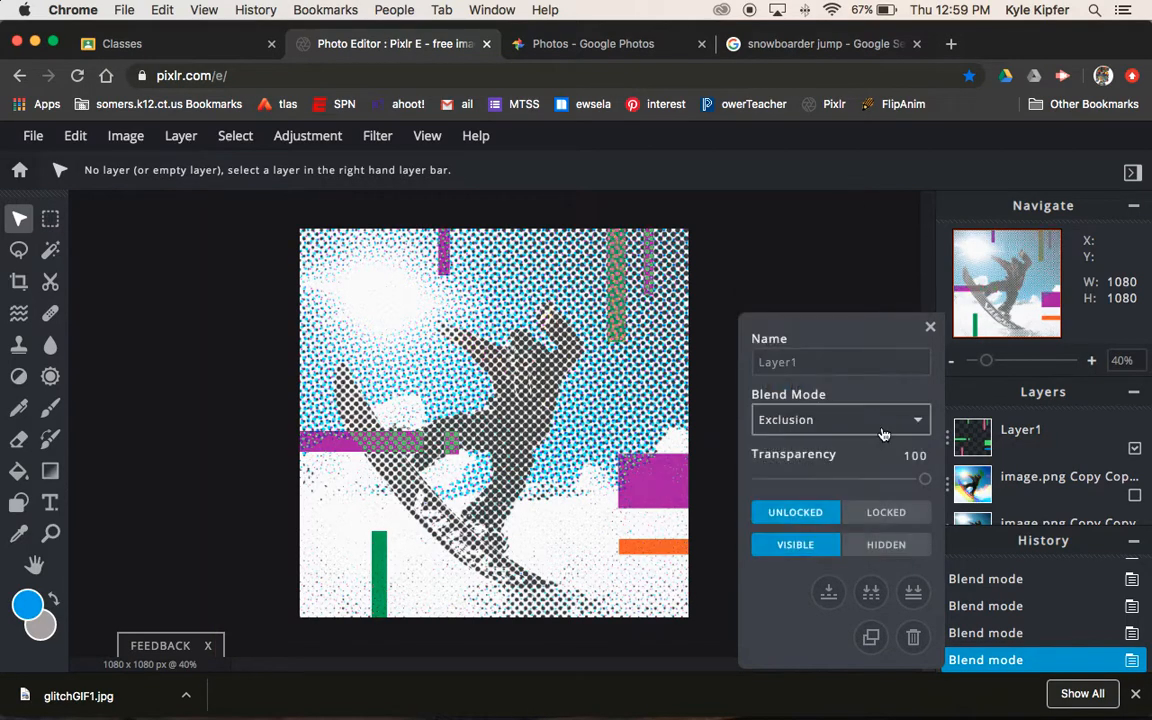
left_click(840, 419)
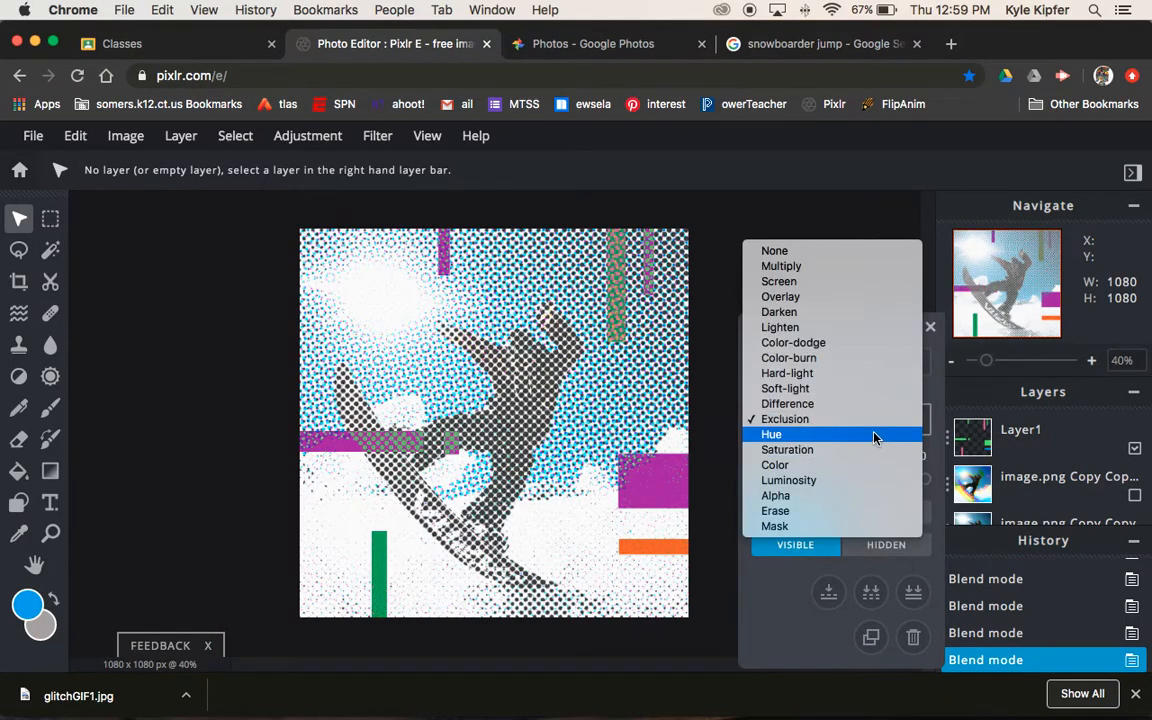
left_click(787, 449)
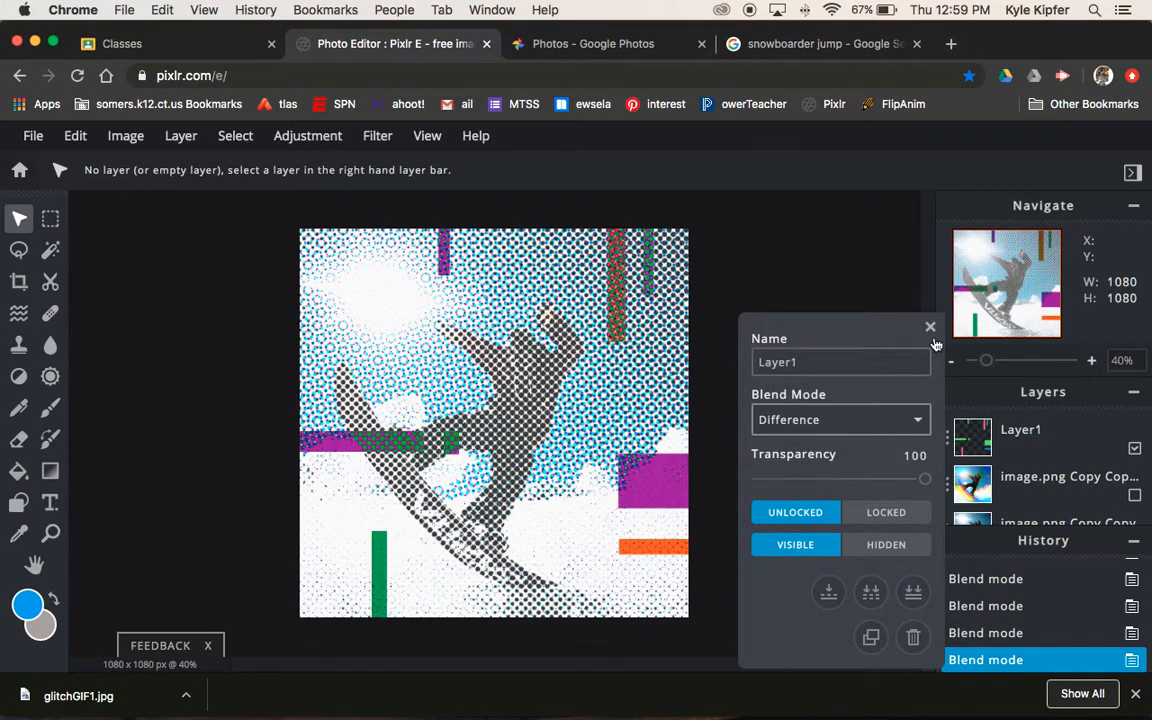
left_click(929, 327)
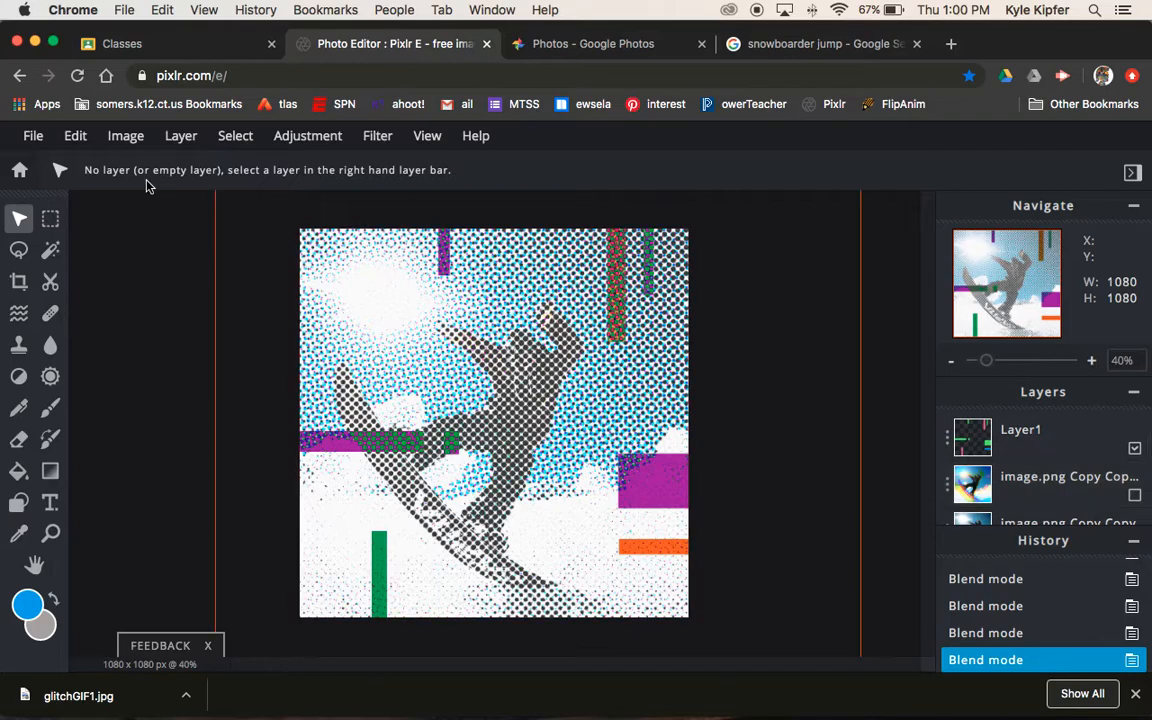
- Download the Difference-blended frame as the JPEG glitchGIF2 and dismiss the notice
left_click(33, 135)
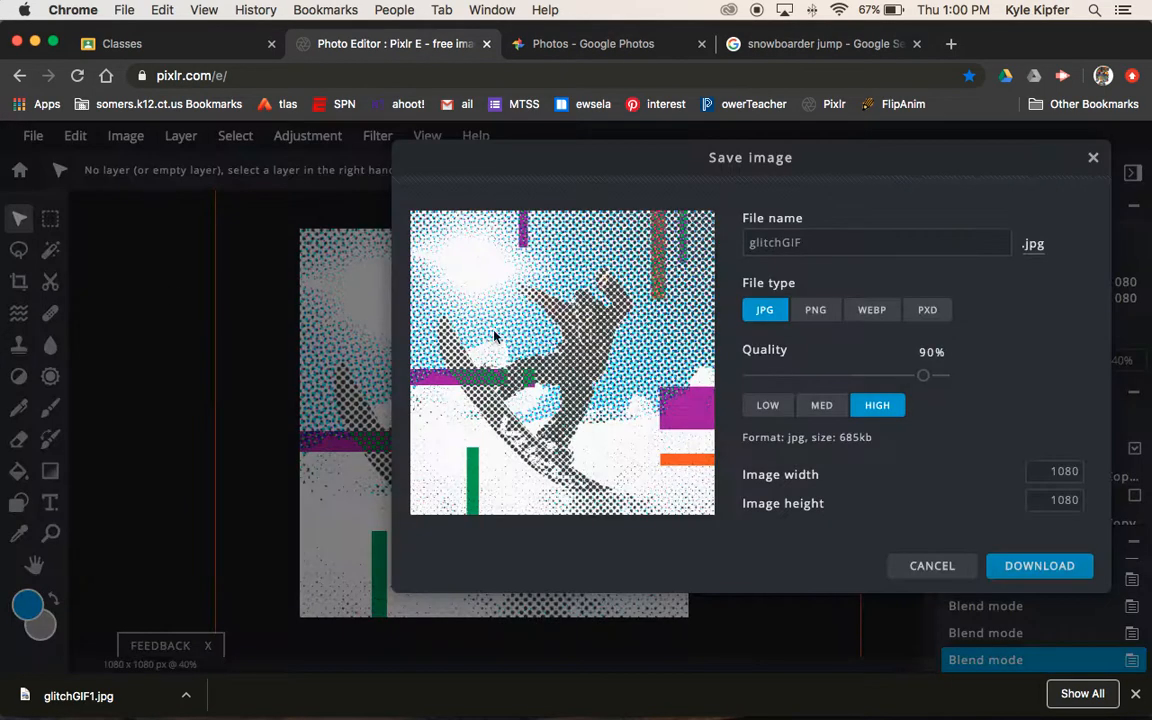
left_click(876, 242)
type("2")
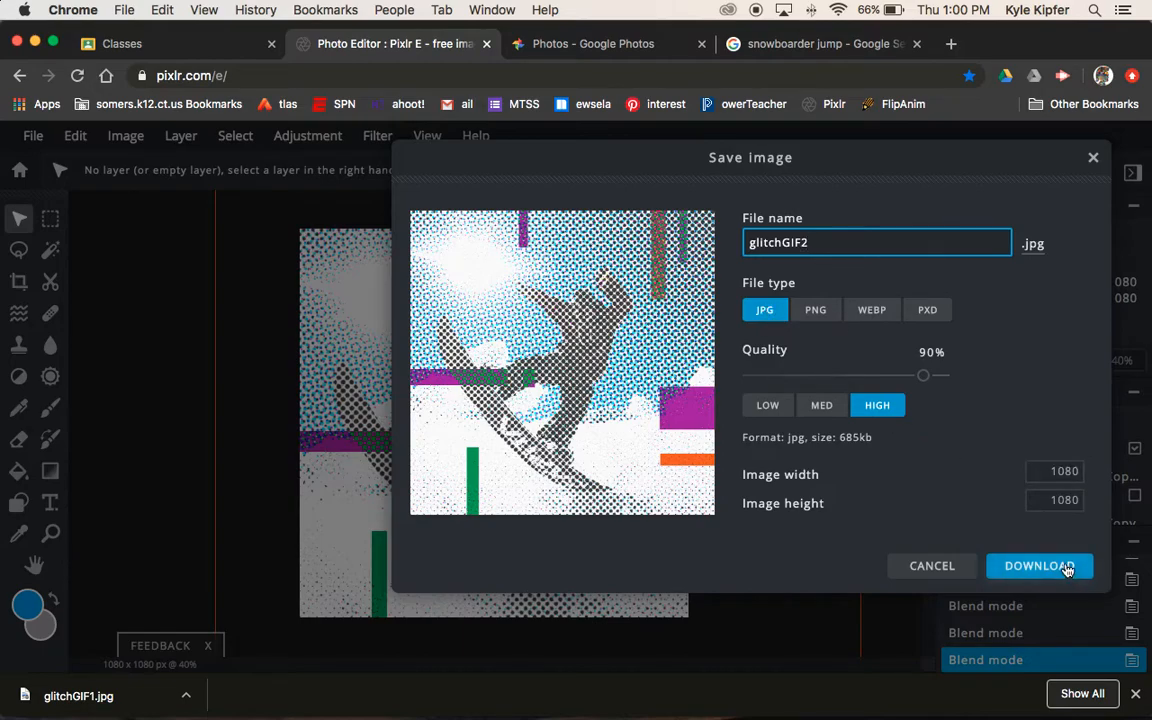
left_click(1039, 565)
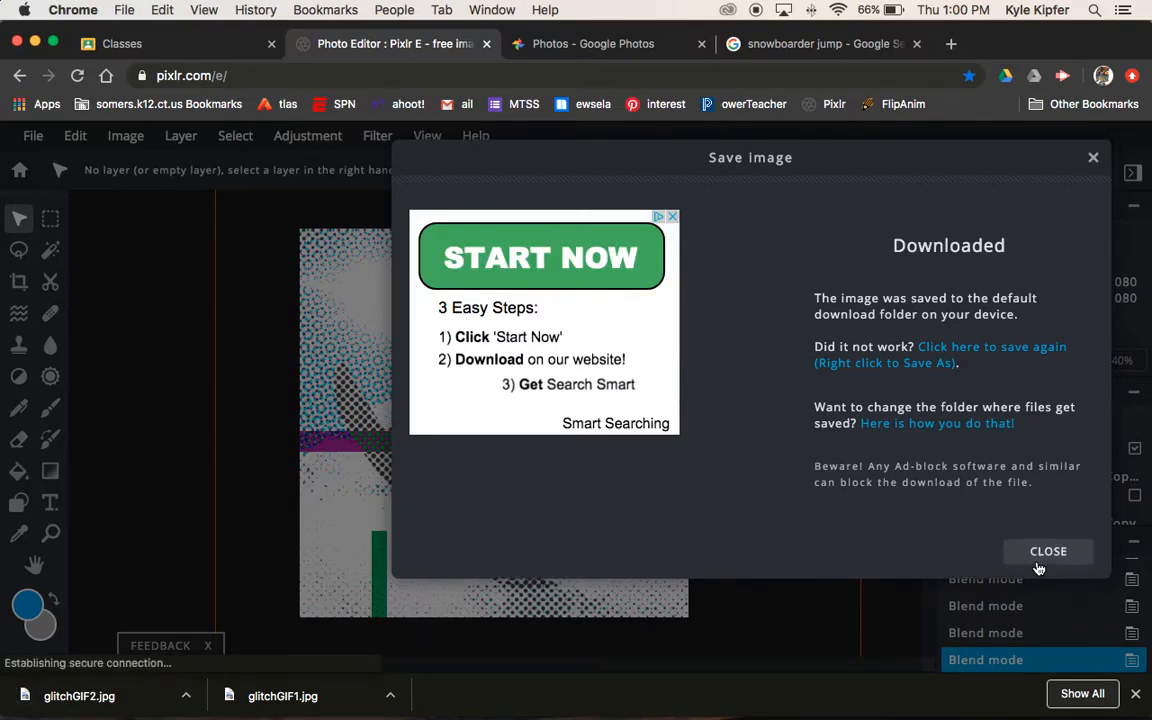
left_click(1048, 551)
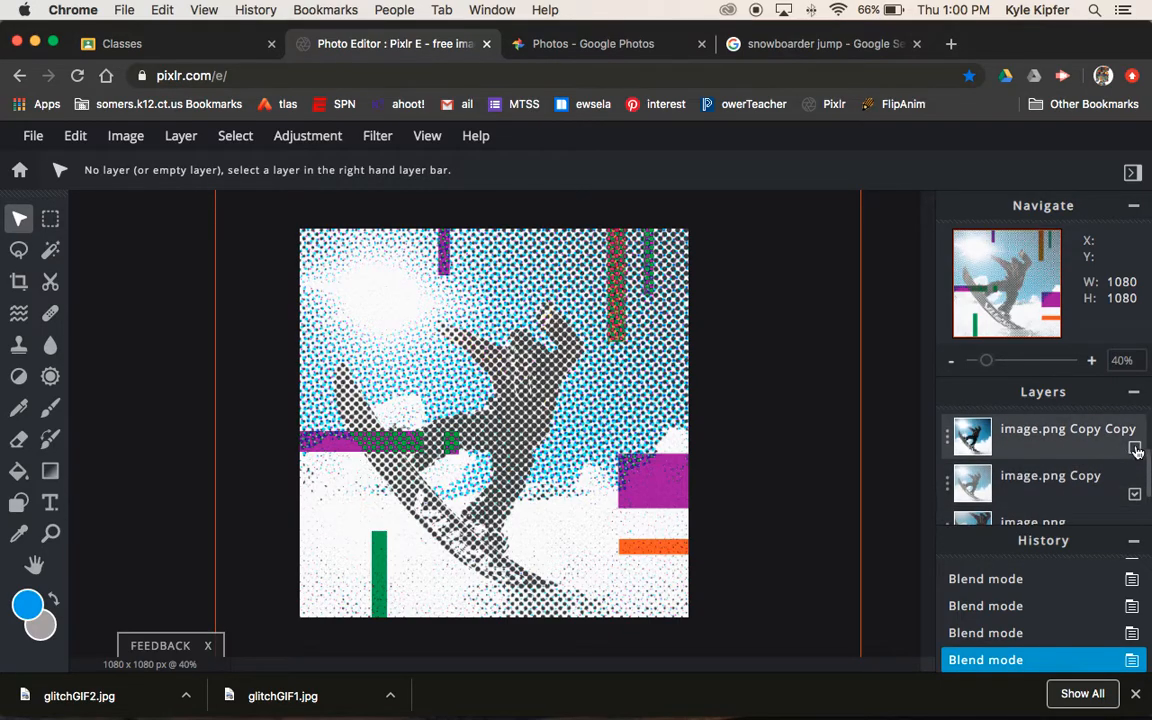
- Hide the halftone layer, blend the glitch-bar layer in Overlay mode, and open File > Save
left_click(1134, 447)
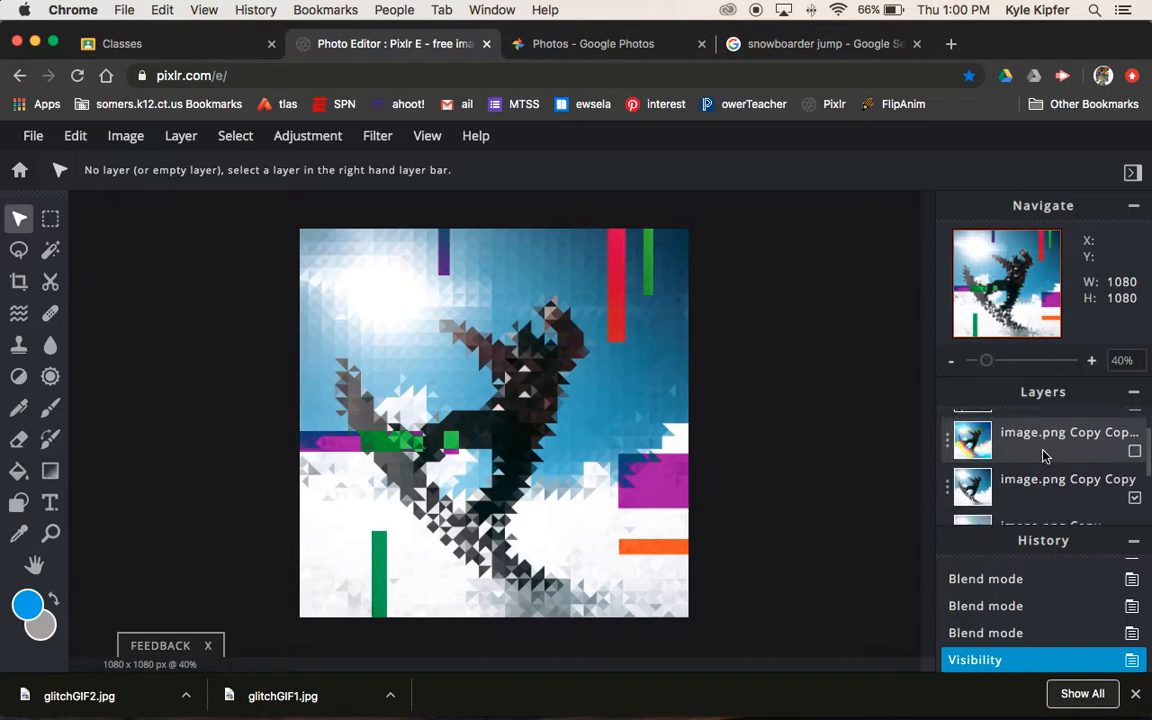
double_click(972, 432)
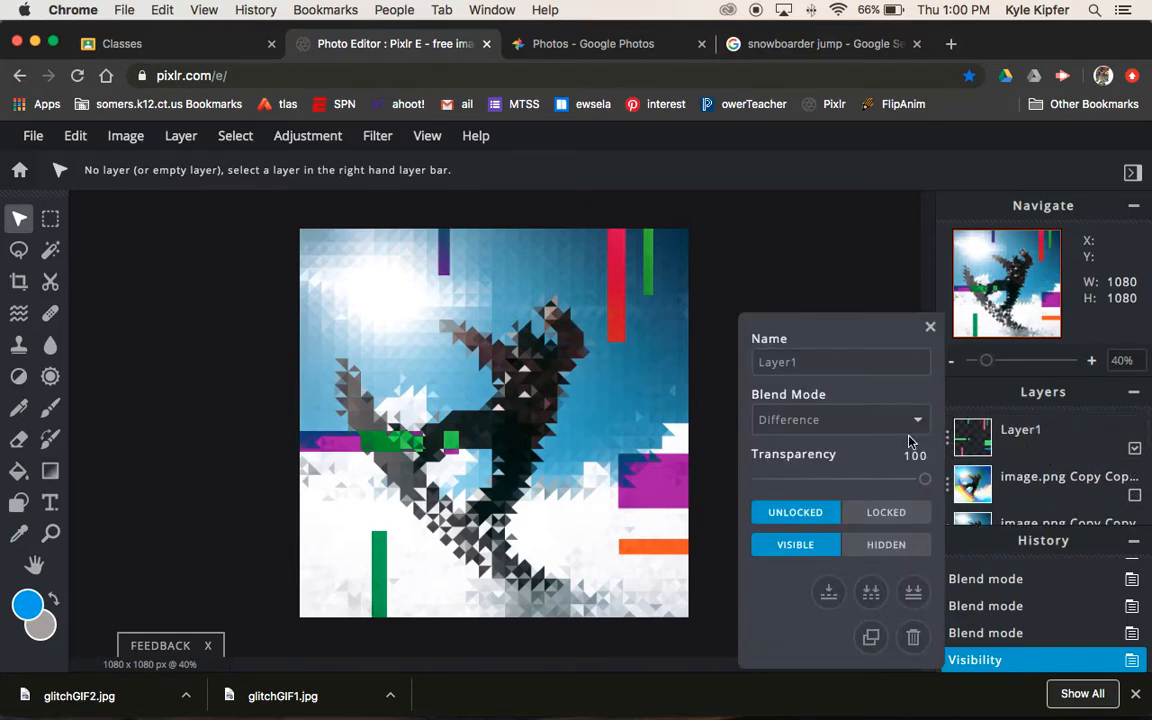
mouse_move(863, 428)
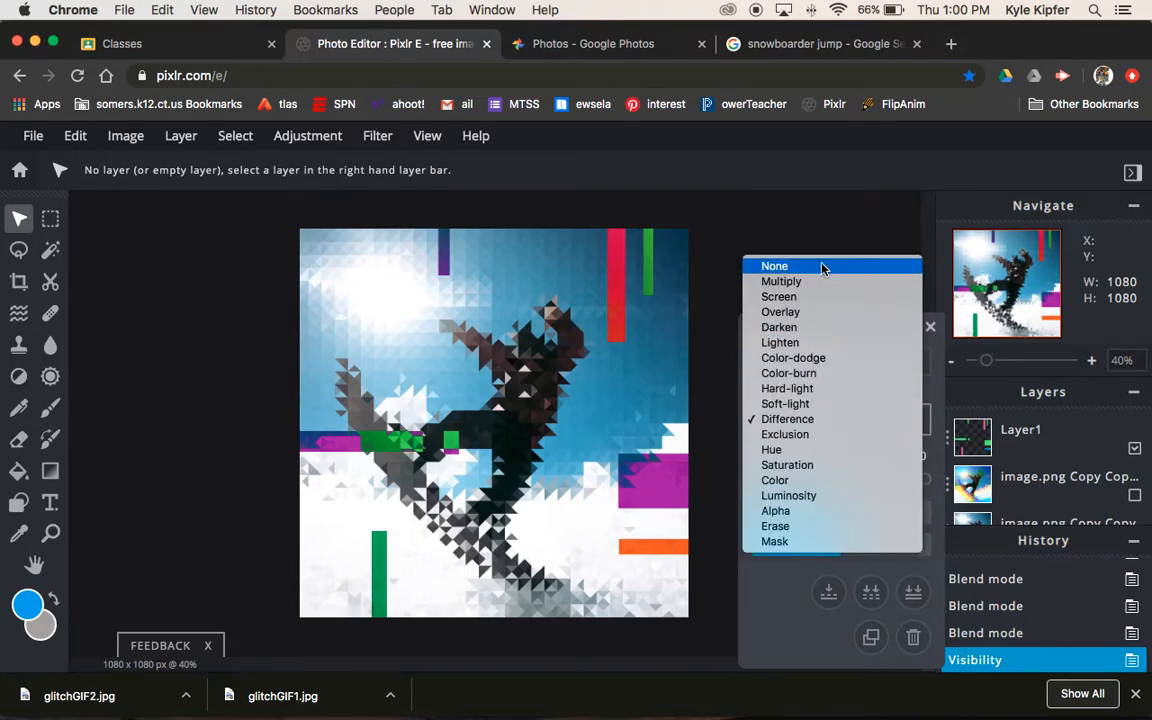
left_click(781, 281)
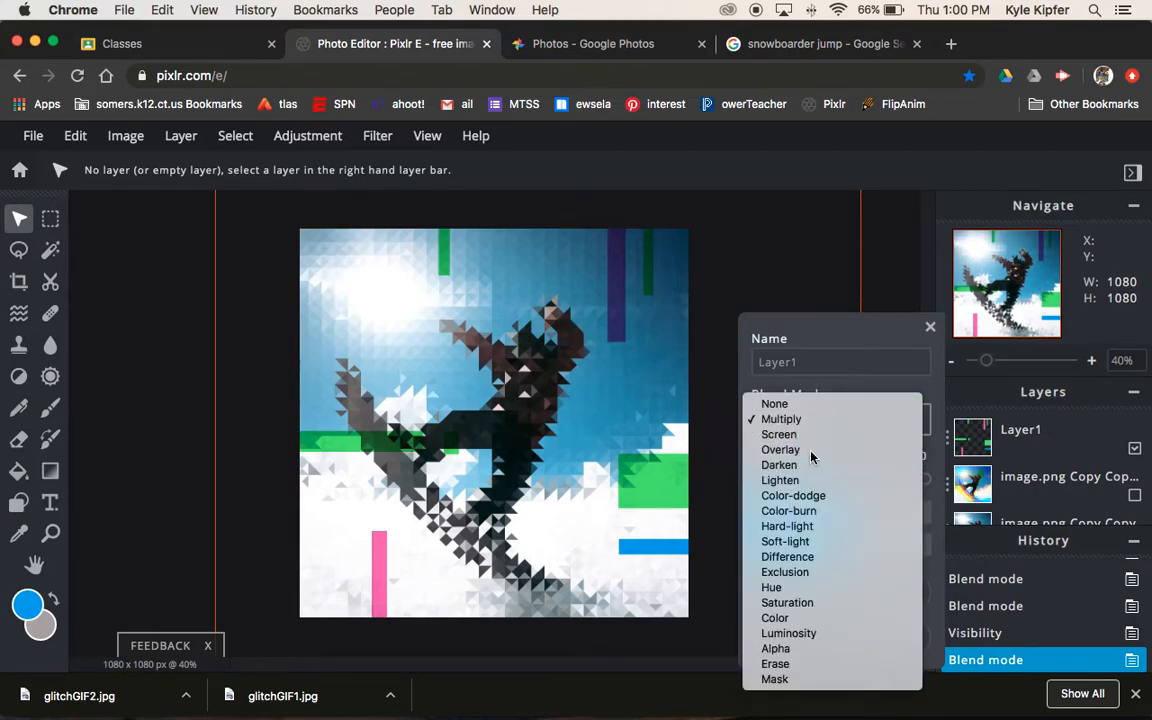
left_click(780, 449)
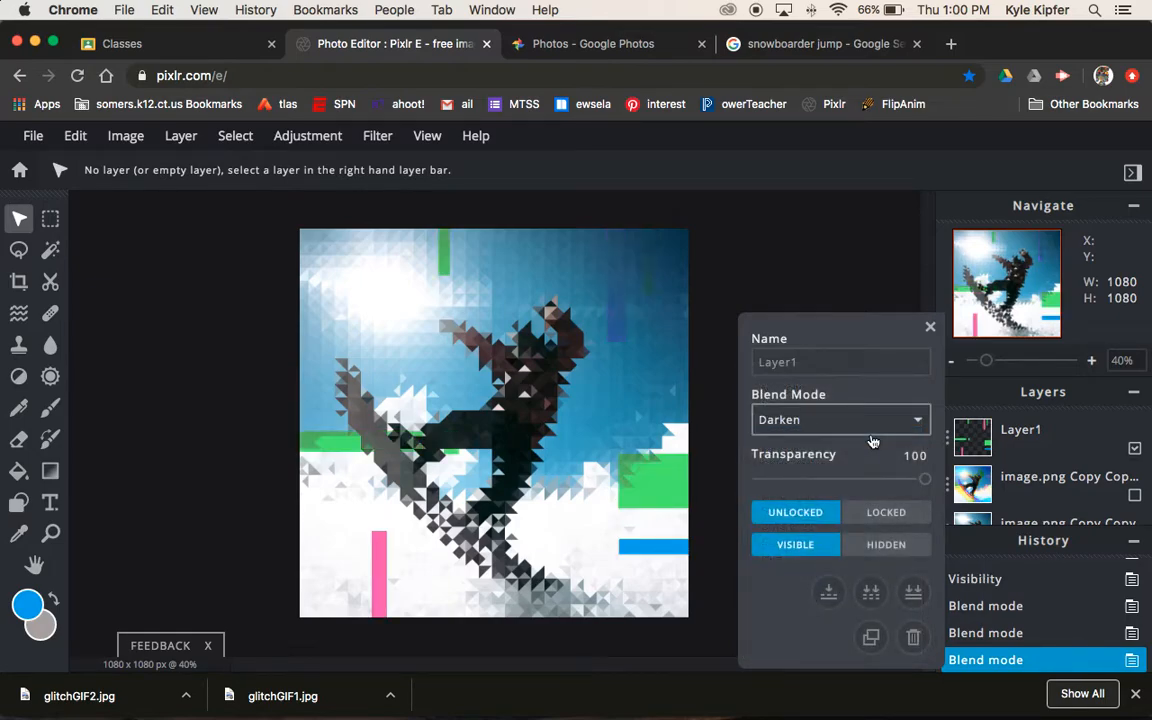
left_click(838, 419)
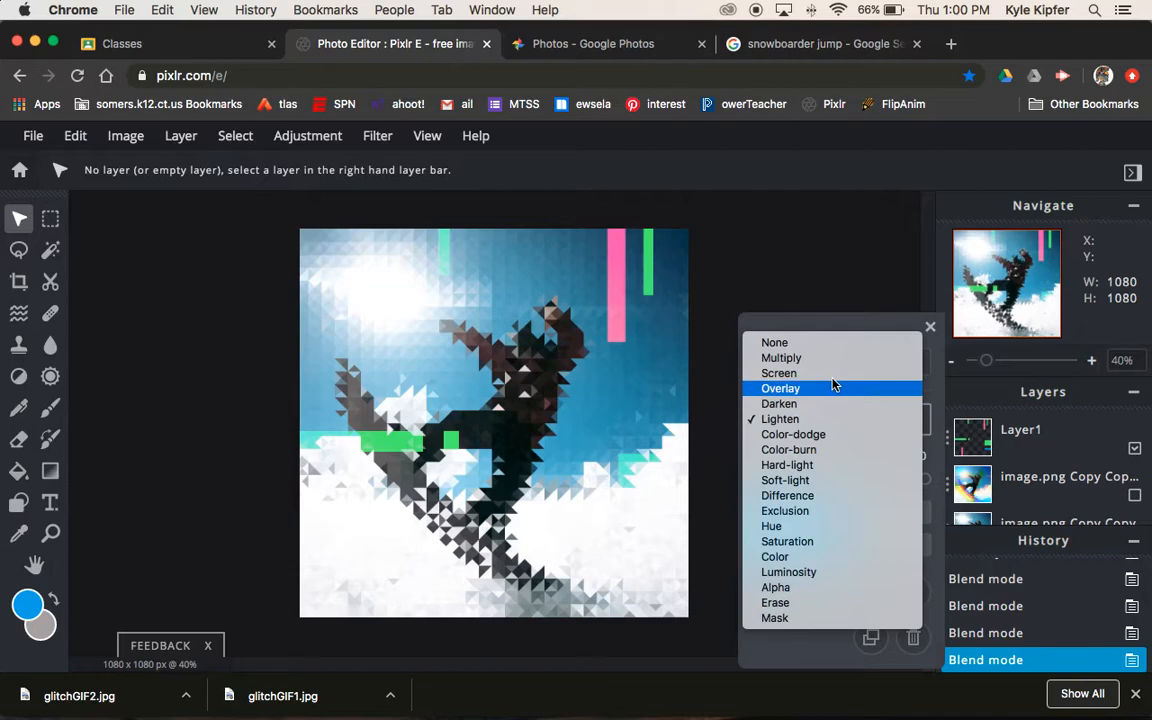
left_click(780, 388)
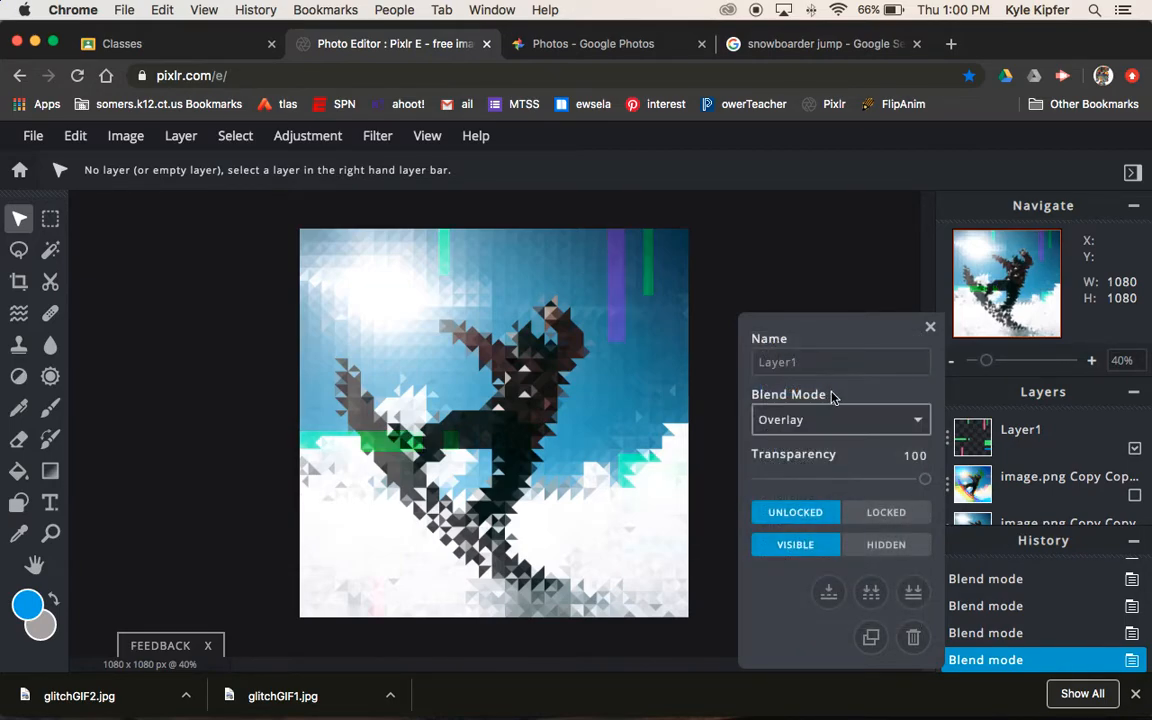
left_click(929, 326)
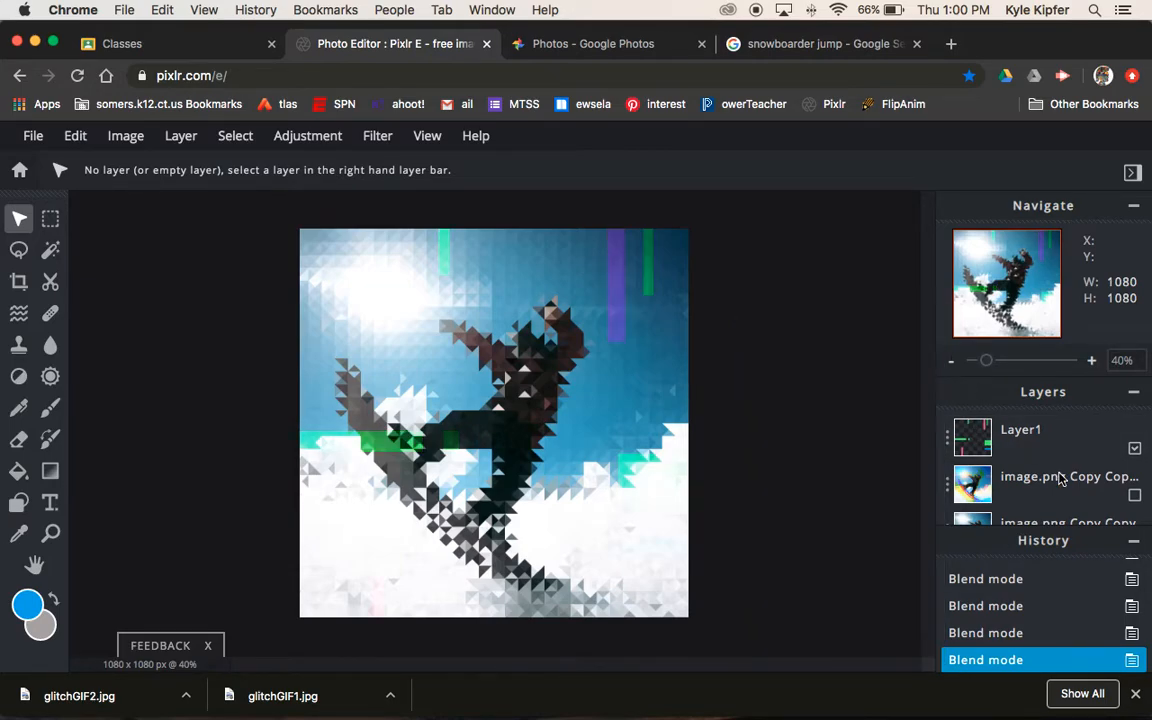
left_click(33, 135)
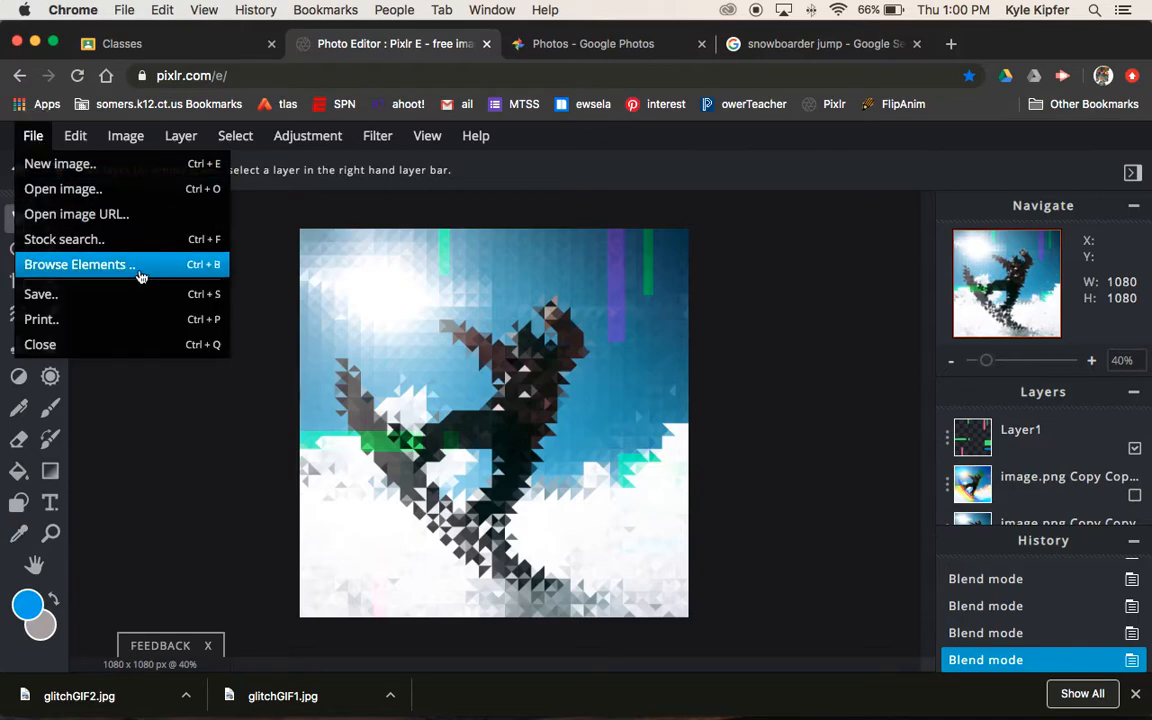
left_click(41, 294)
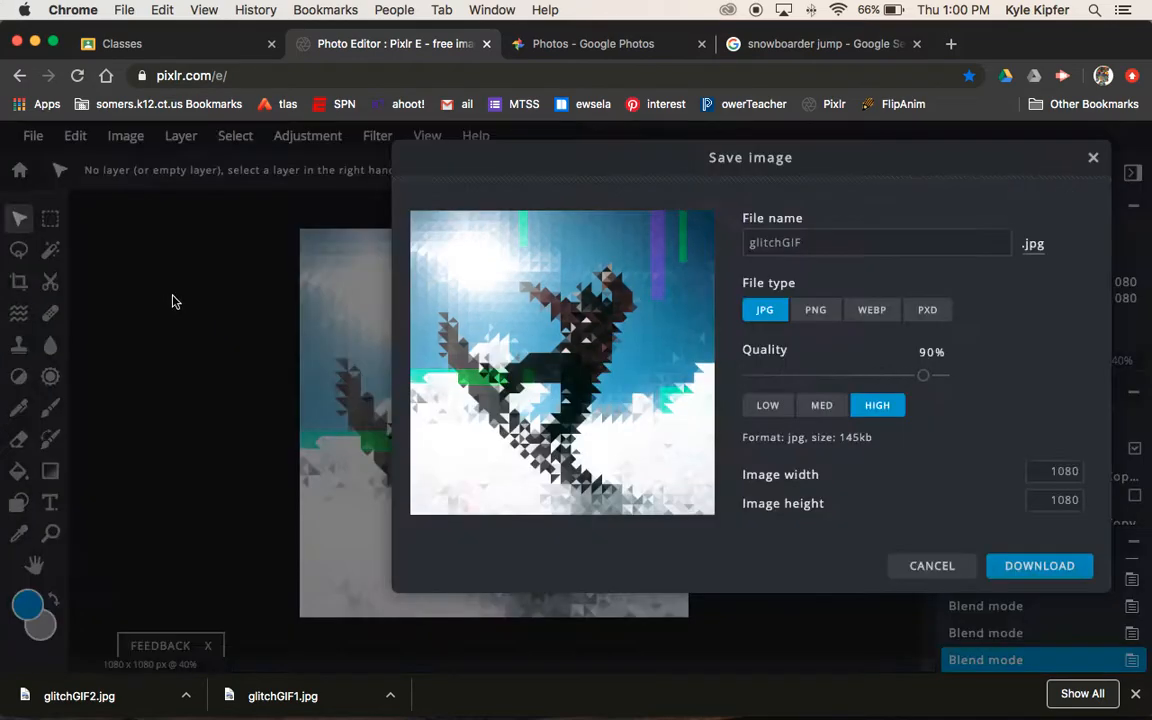
- Name the Overlay-blended mosaic frame glitchGIF3 and download it as a JPEG
left_click(876, 242)
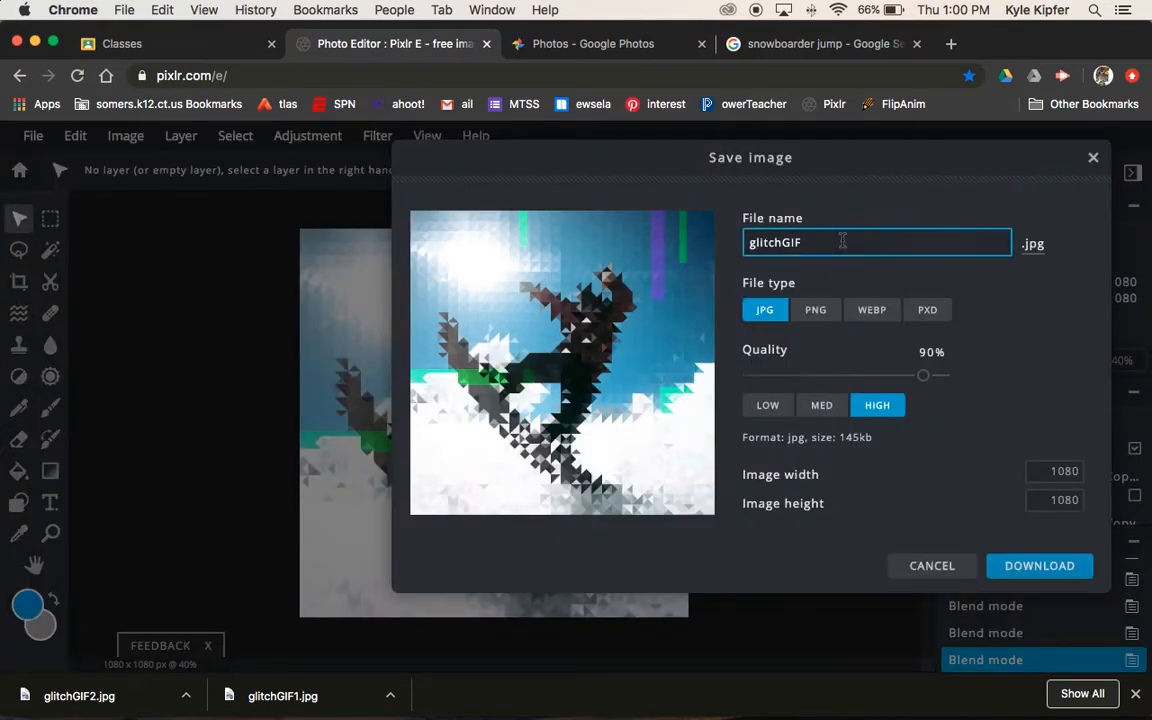
type("3")
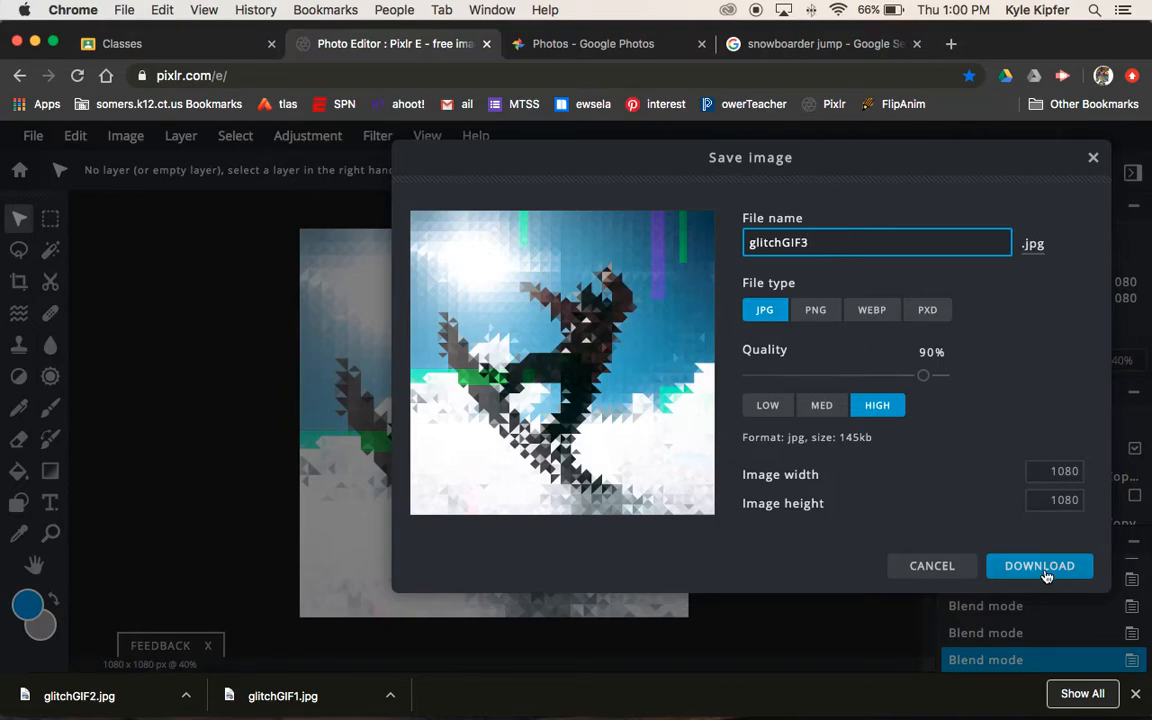
left_click(1039, 565)
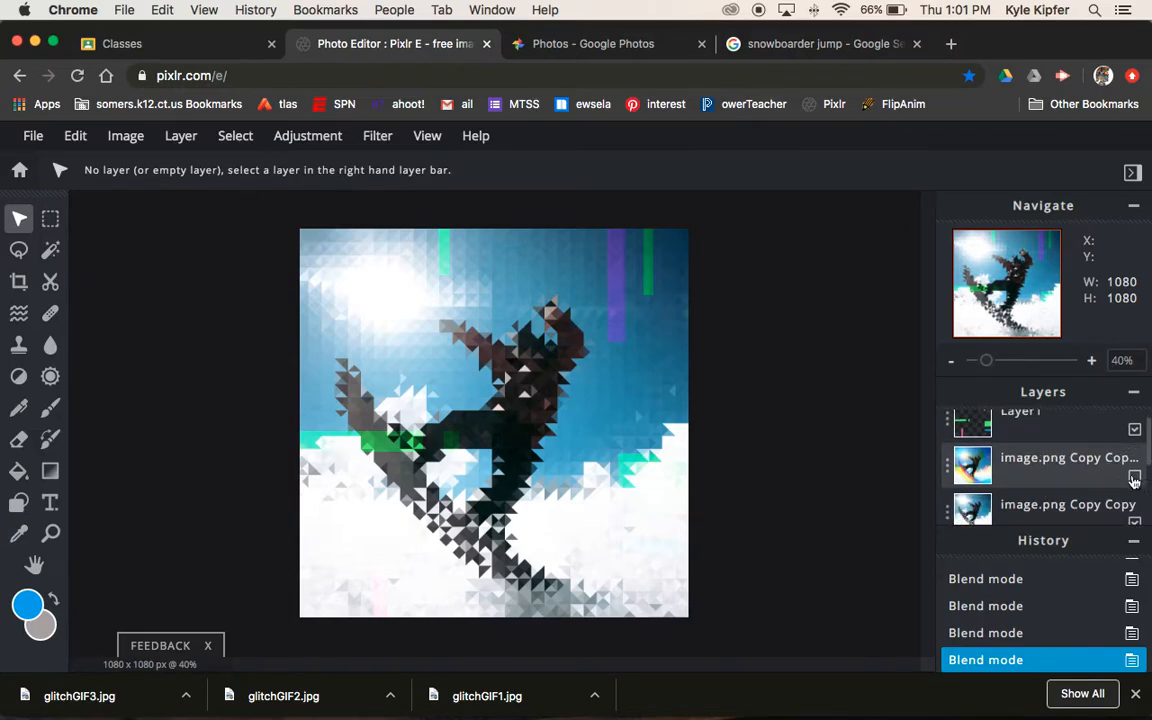
- Hide the image.png Copy Copy mosaic layer and Layer1 to reveal the colour-split photo
left_click(1135, 477)
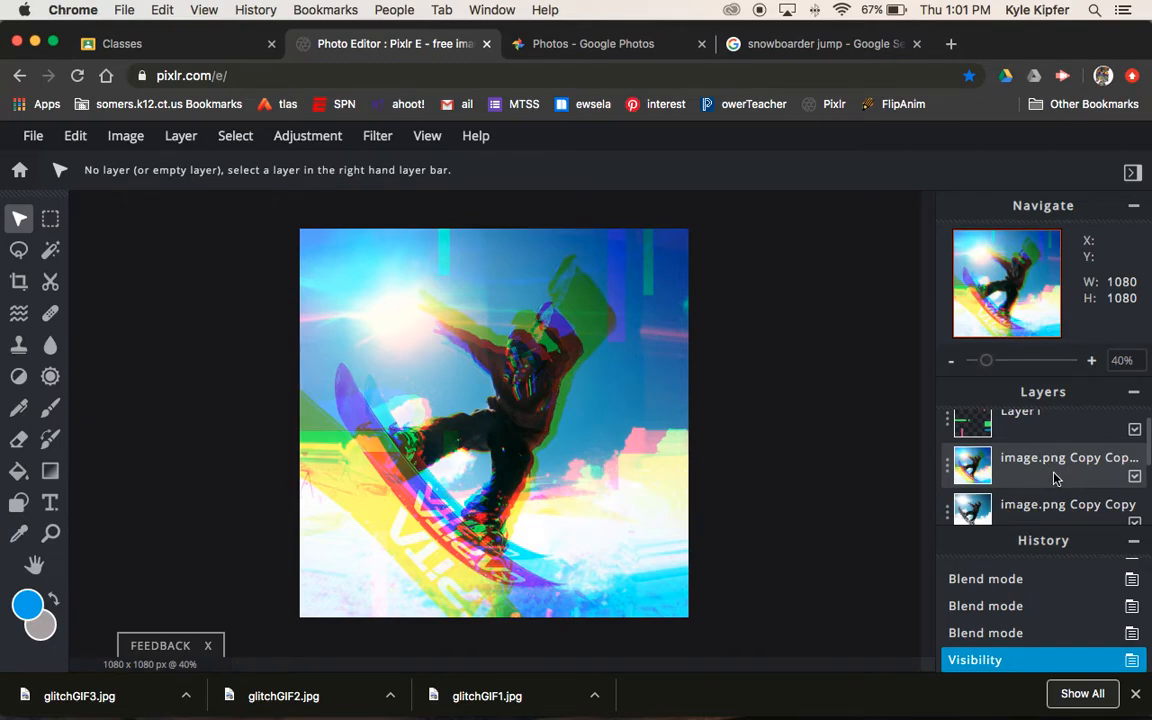
left_click(1020, 429)
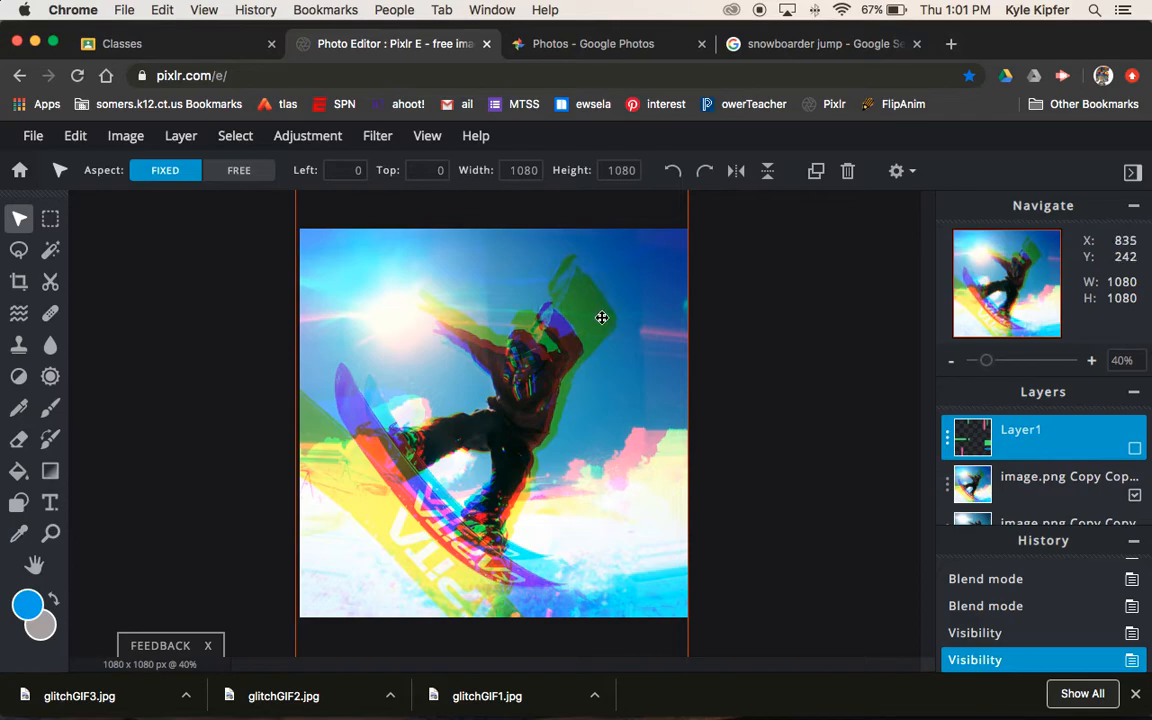
mouse_move(33, 135)
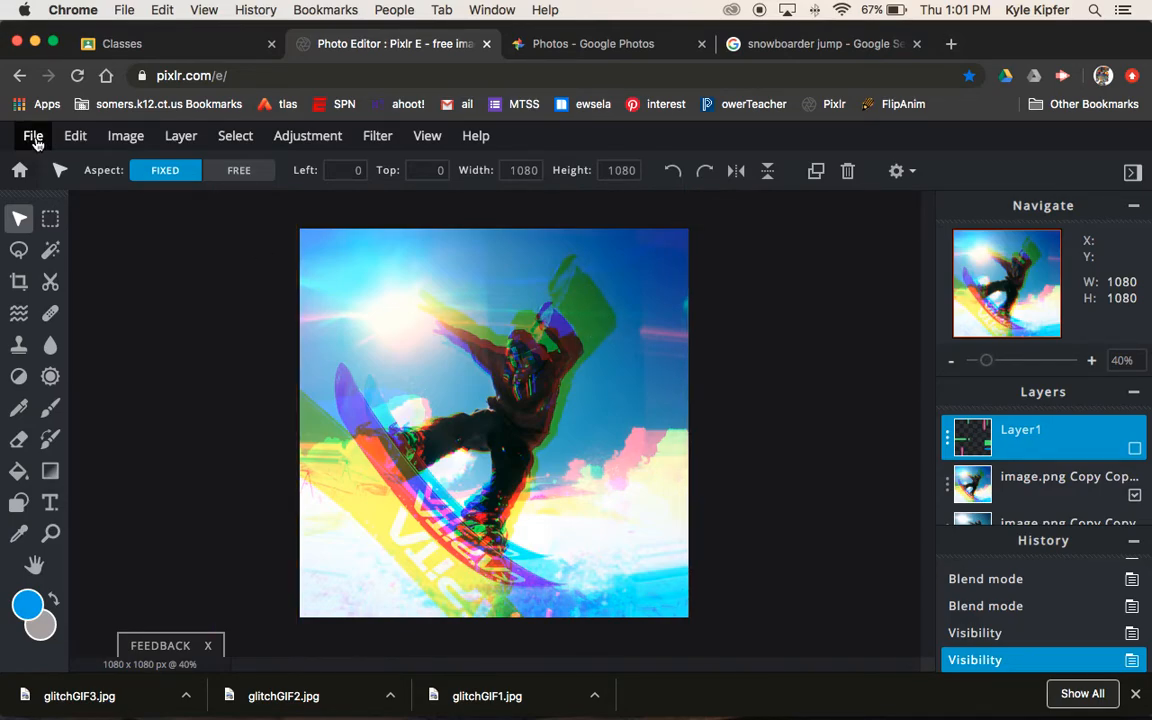
left_click(33, 135)
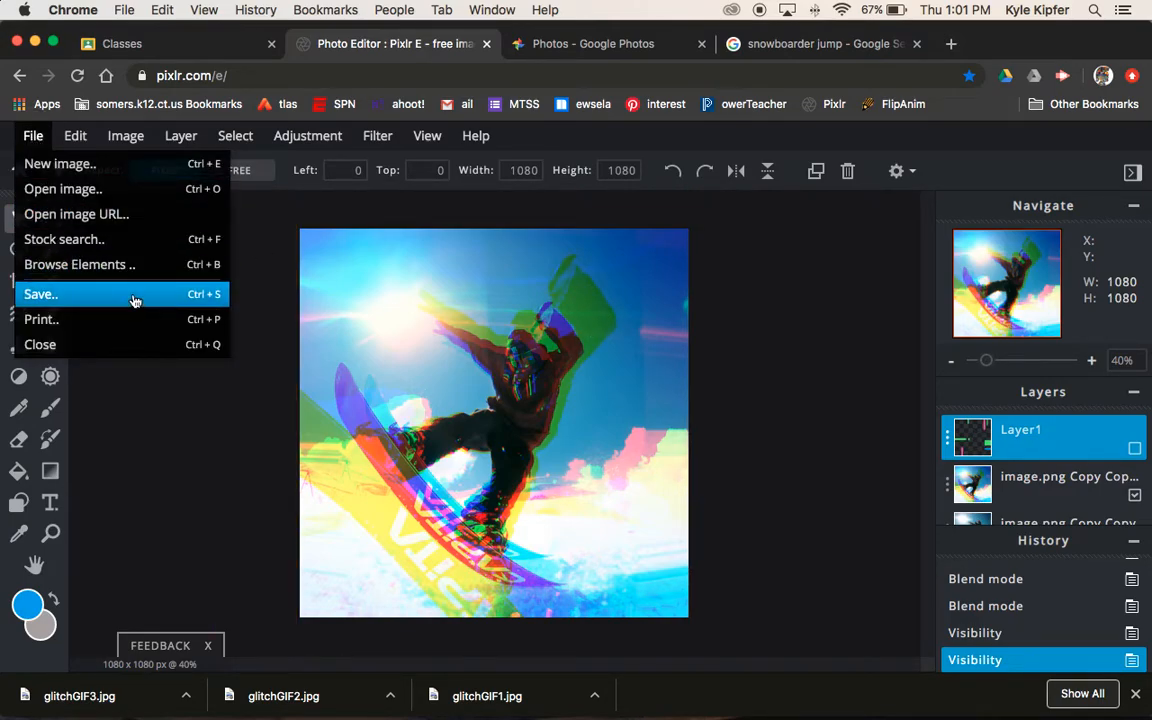
- Download the colour-split frame as the JPEG glitchGIF4 and close the notice
left_click(41, 293)
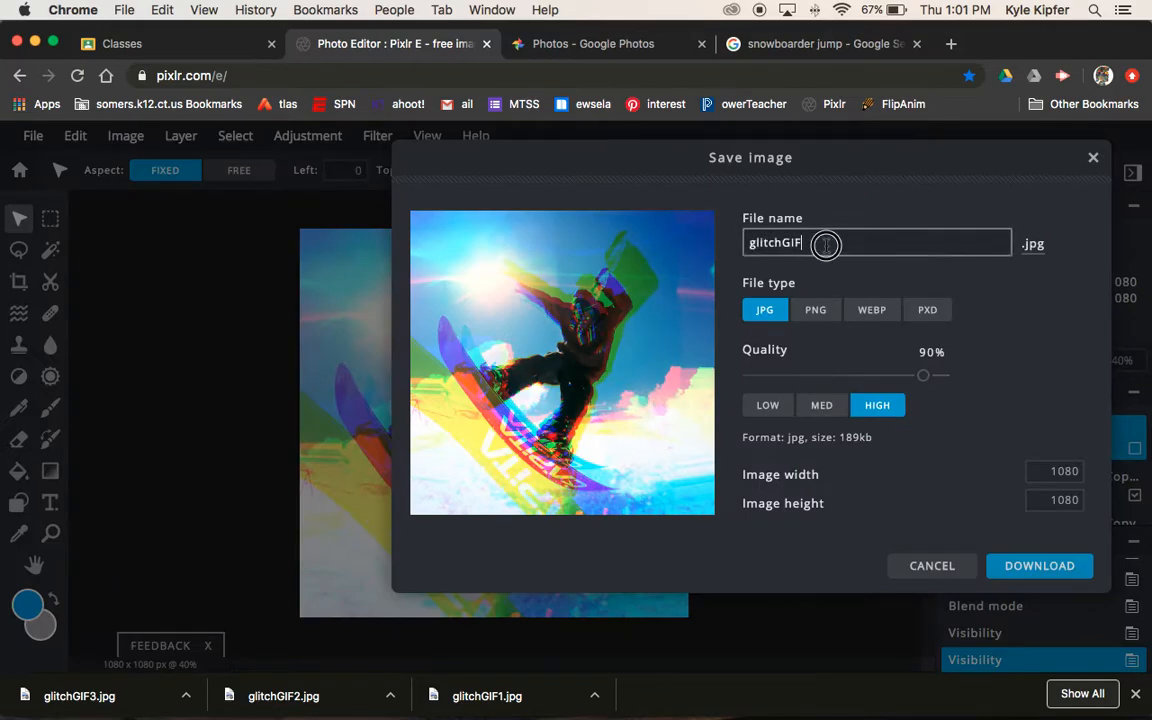
type("4")
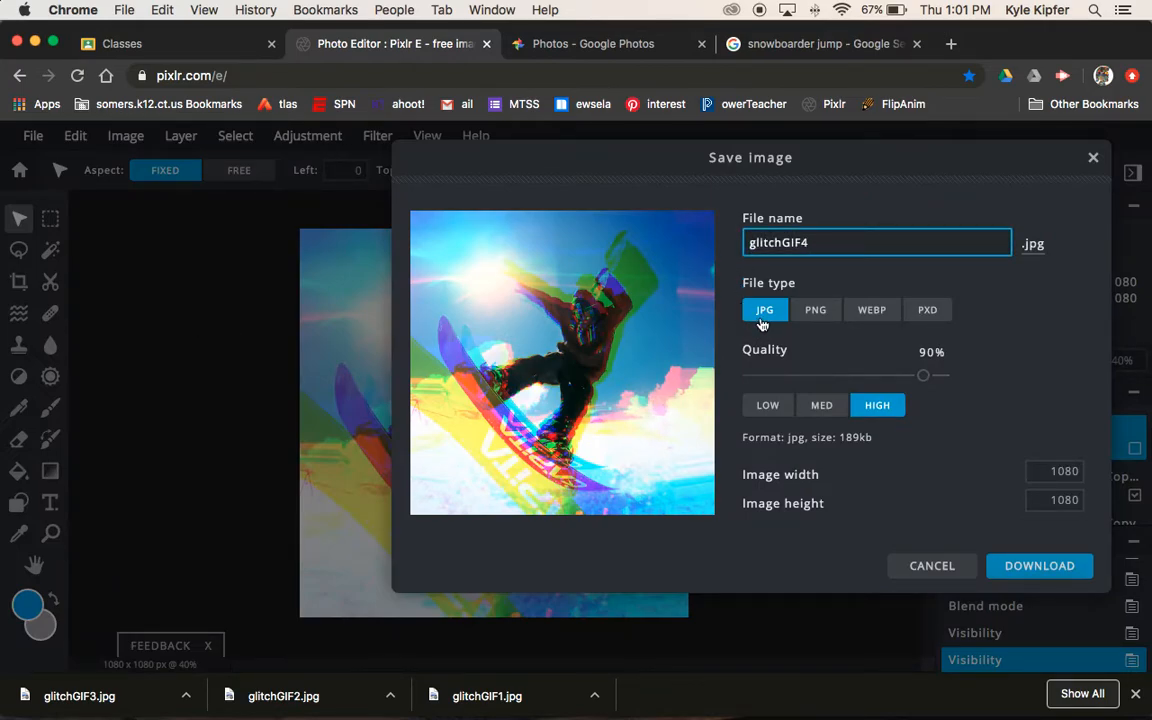
left_click(1039, 565)
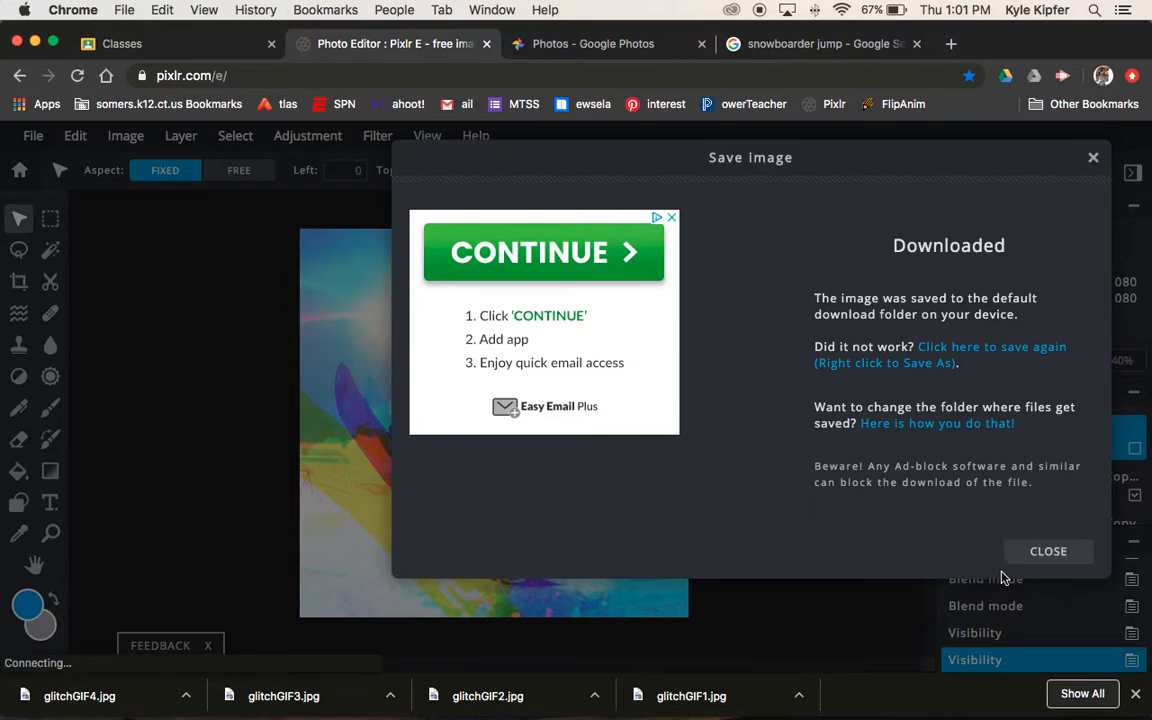
left_click(1048, 551)
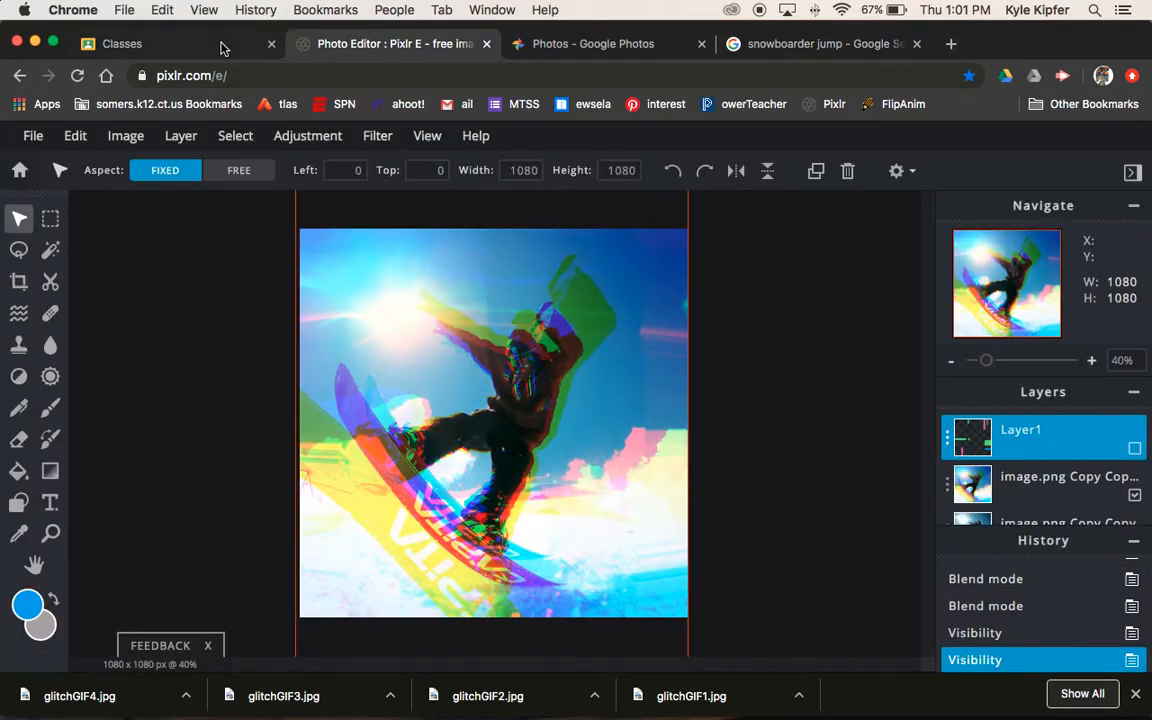
- Switch to Google Classroom and launch Photos from the Google apps grid
left_click(122, 43)
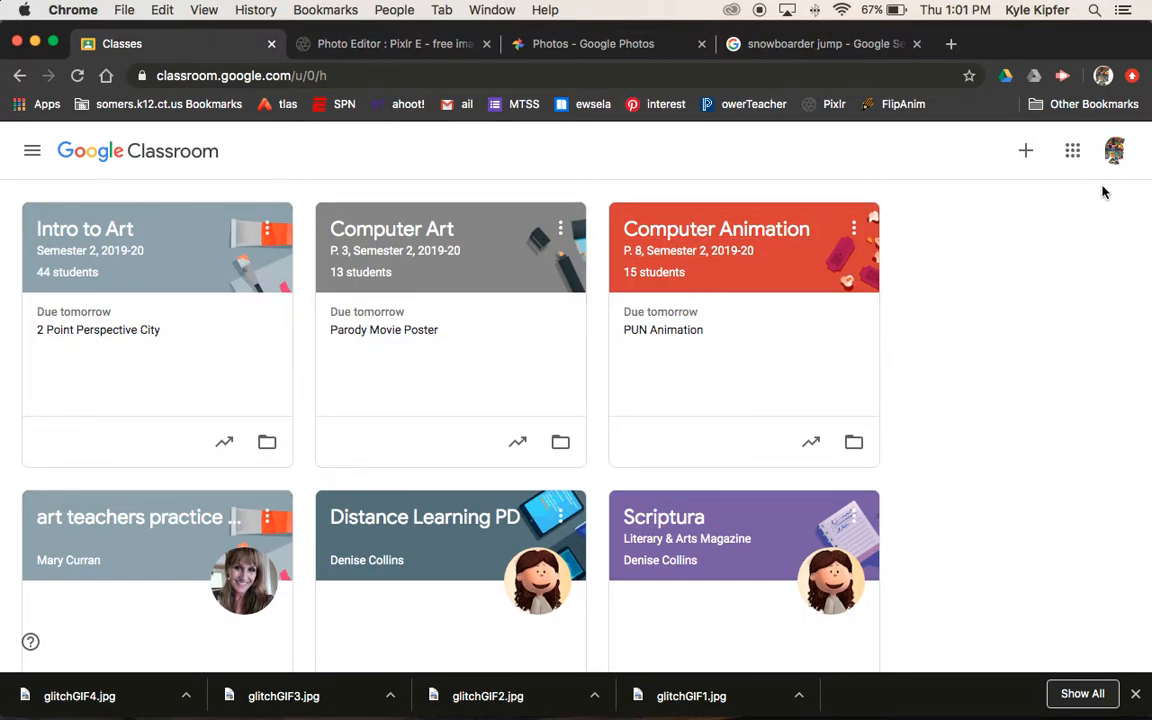
left_click(1072, 150)
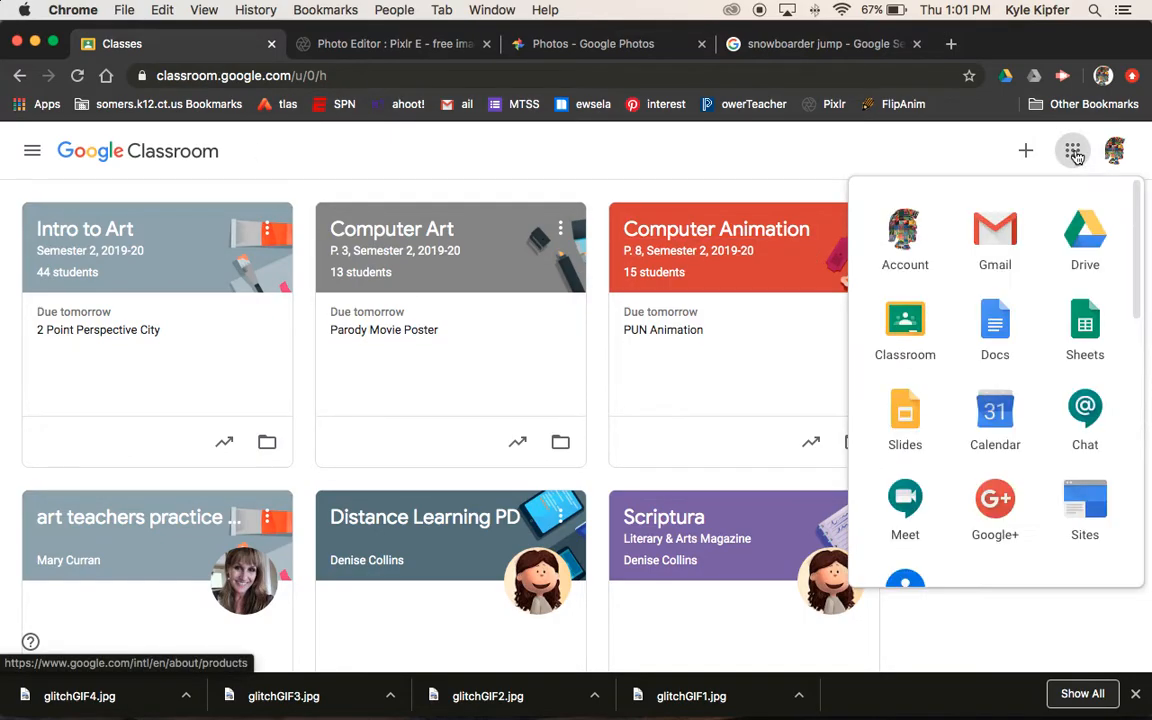
mouse_move(1073, 151)
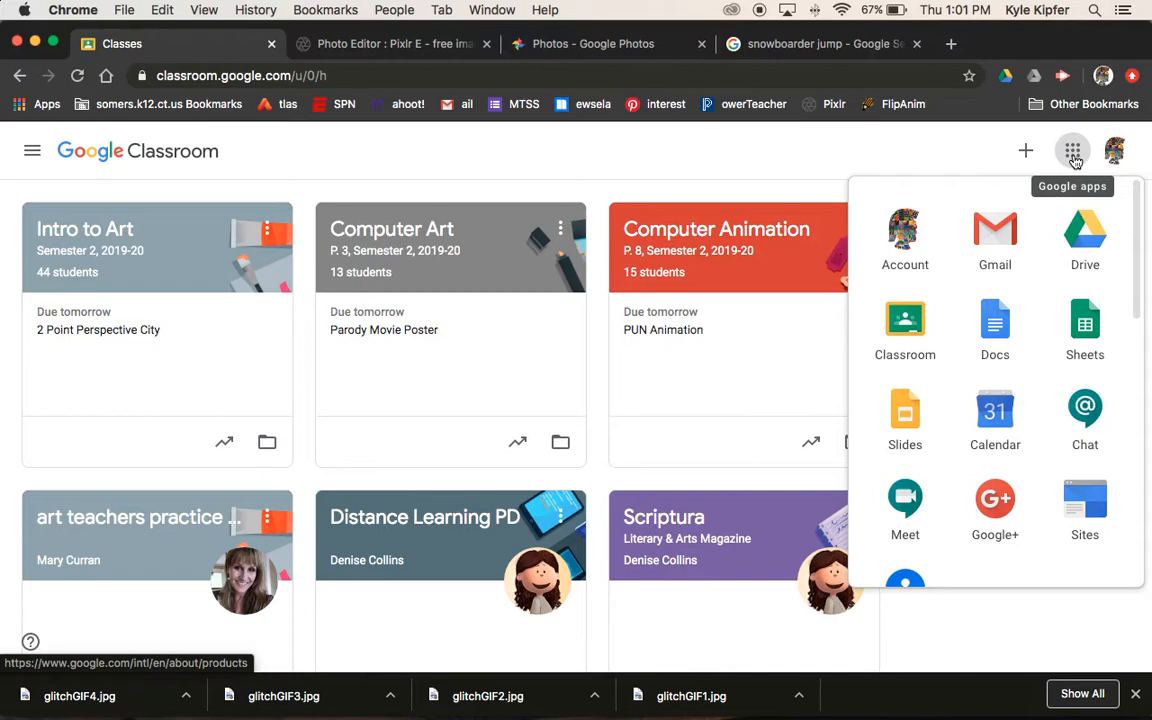
mouse_move(995, 330)
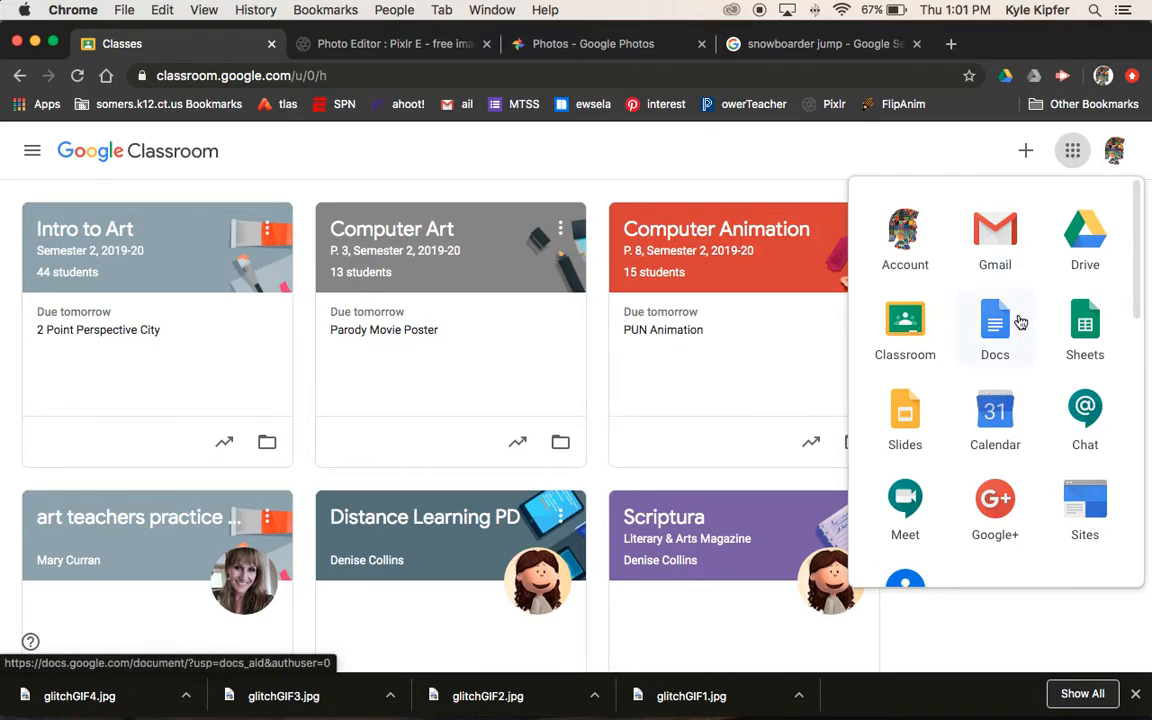
scroll("down", 3)
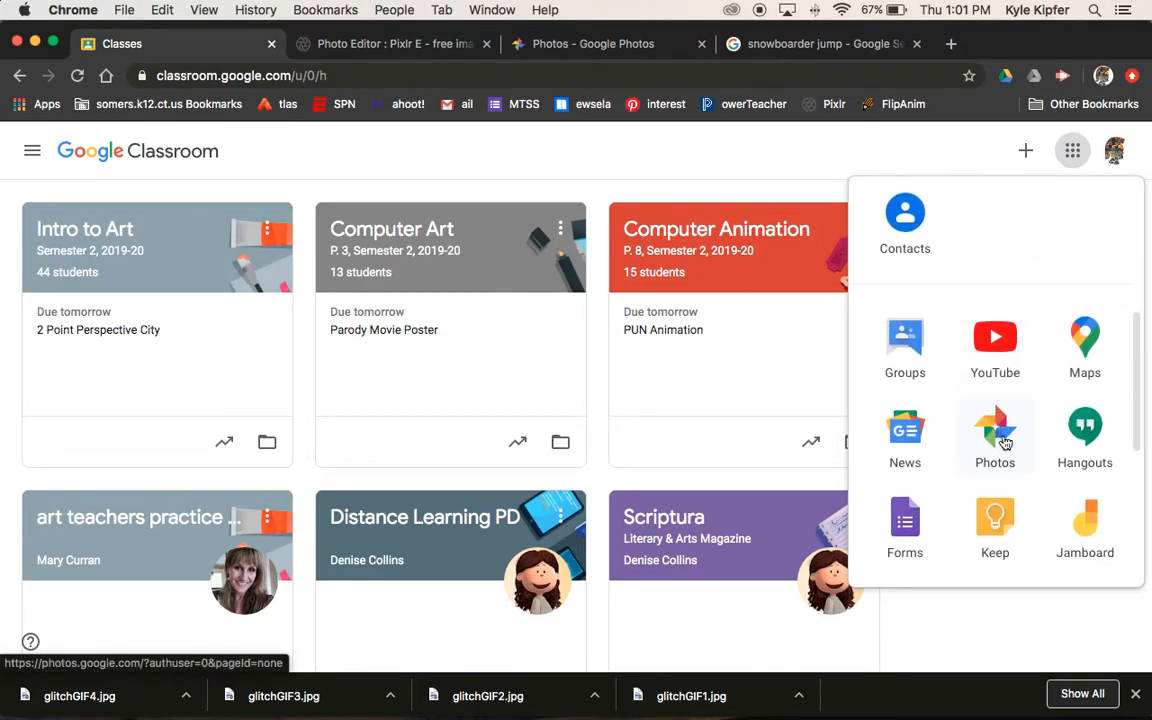
left_click(995, 435)
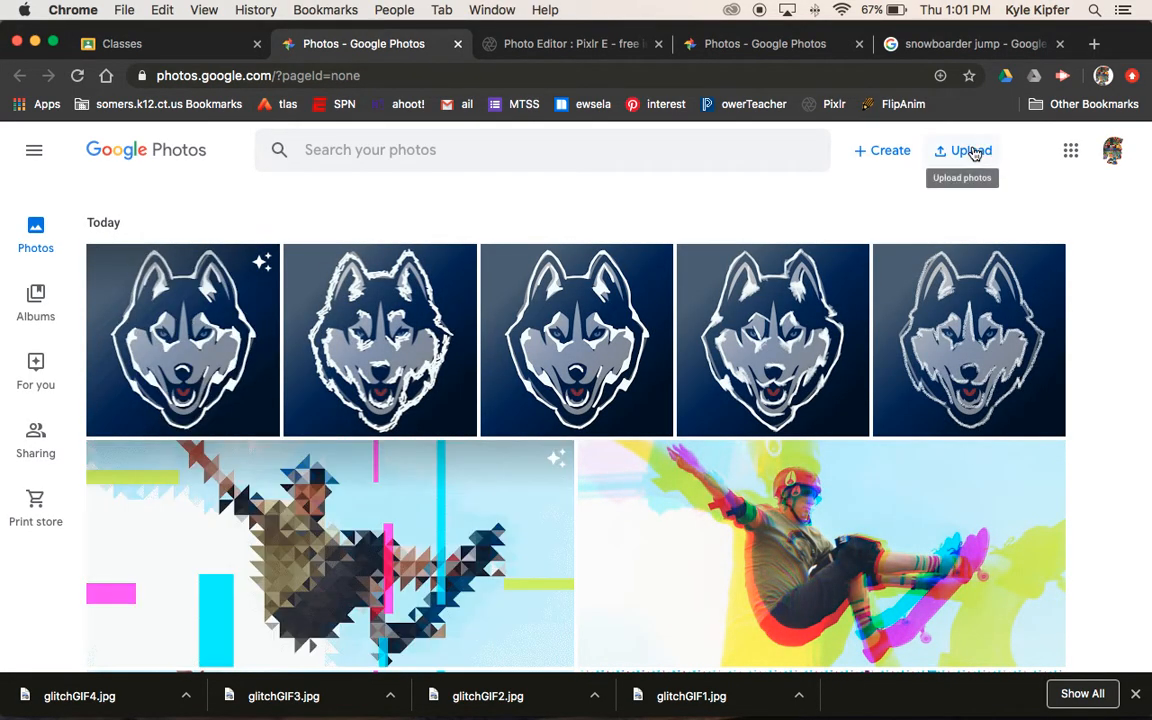
- Upload glitchGIF1.jpg through glitchGIF4.jpg from Downloads to Google Photos
left_click(970, 150)
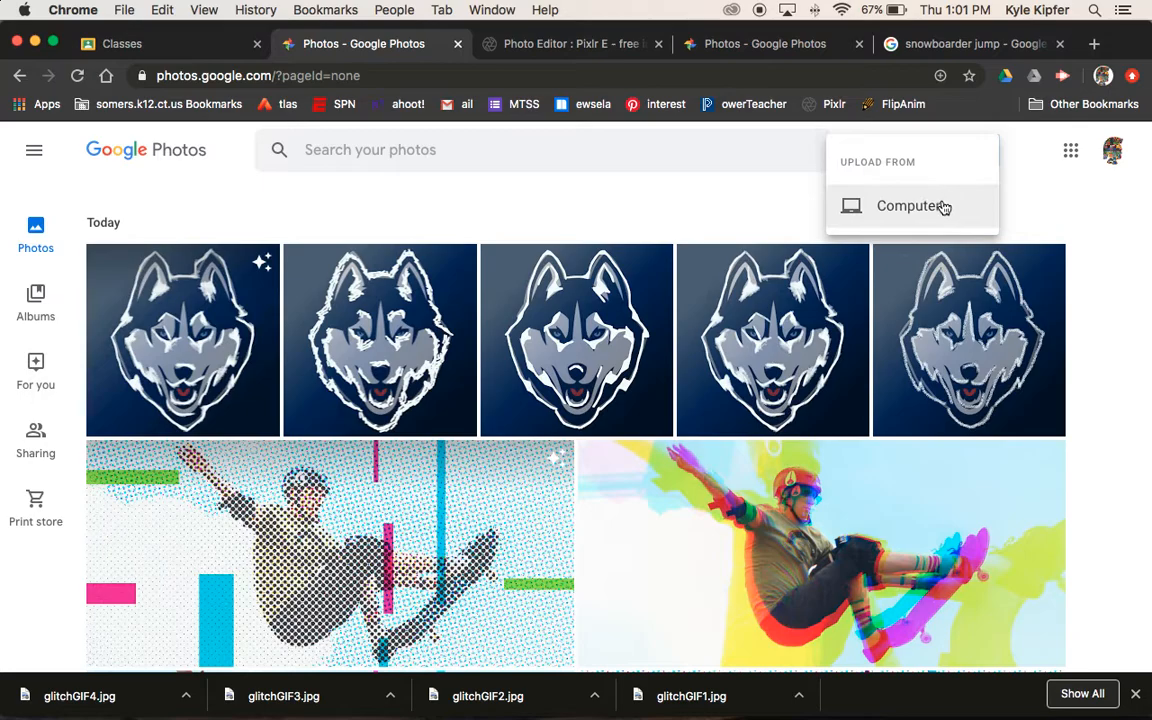
left_click(908, 205)
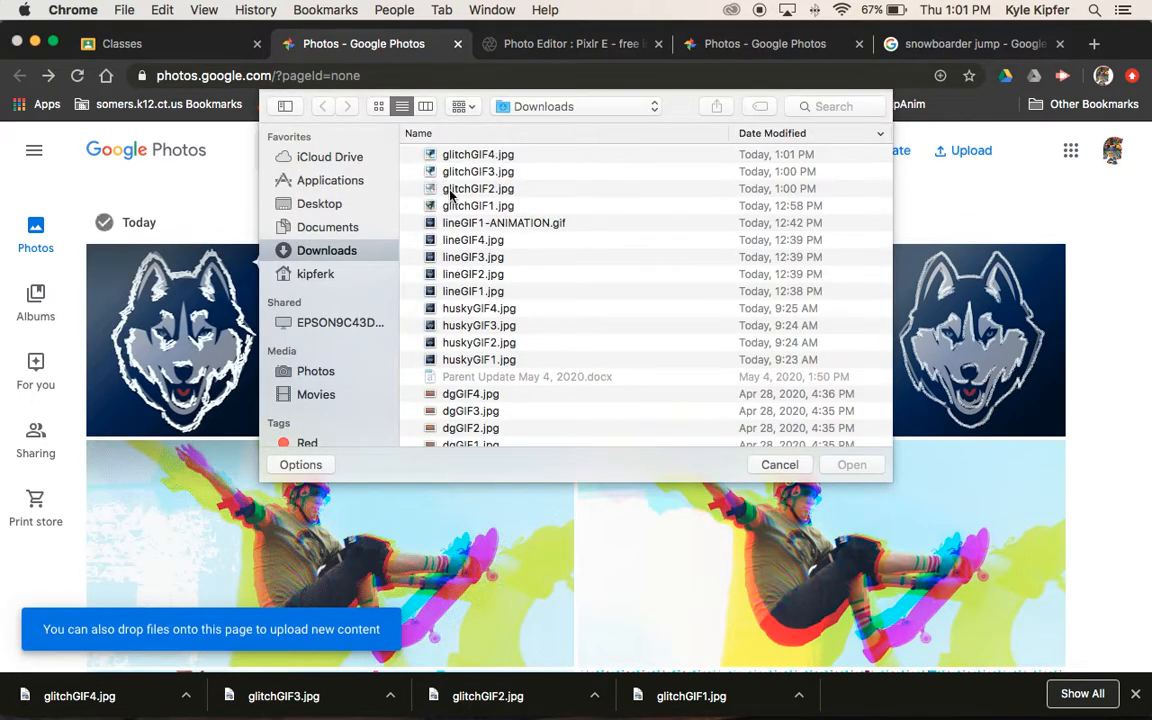
left_click(478, 205)
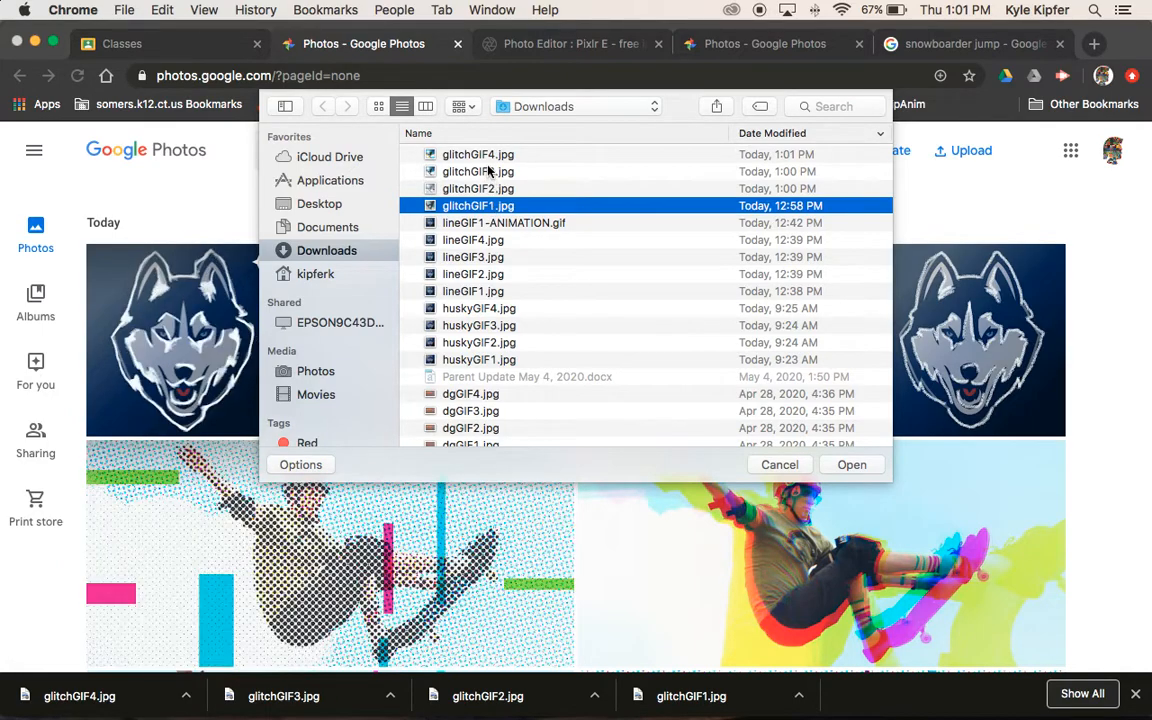
left_click(477, 154)
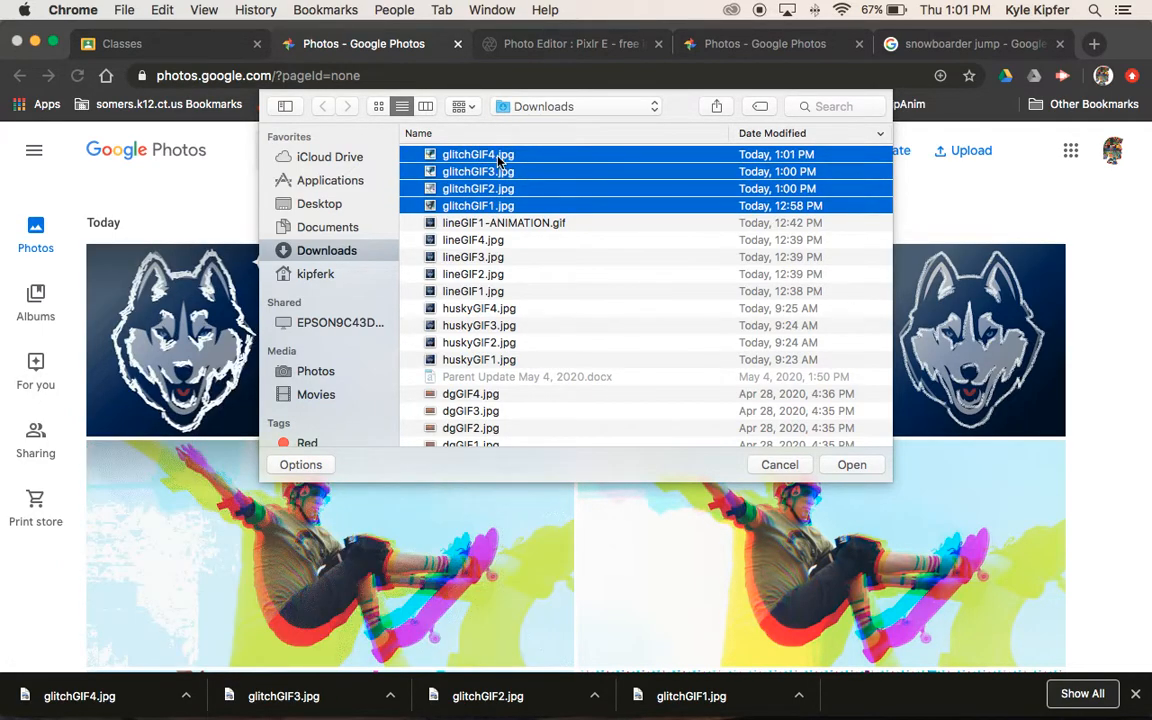
left_click(851, 464)
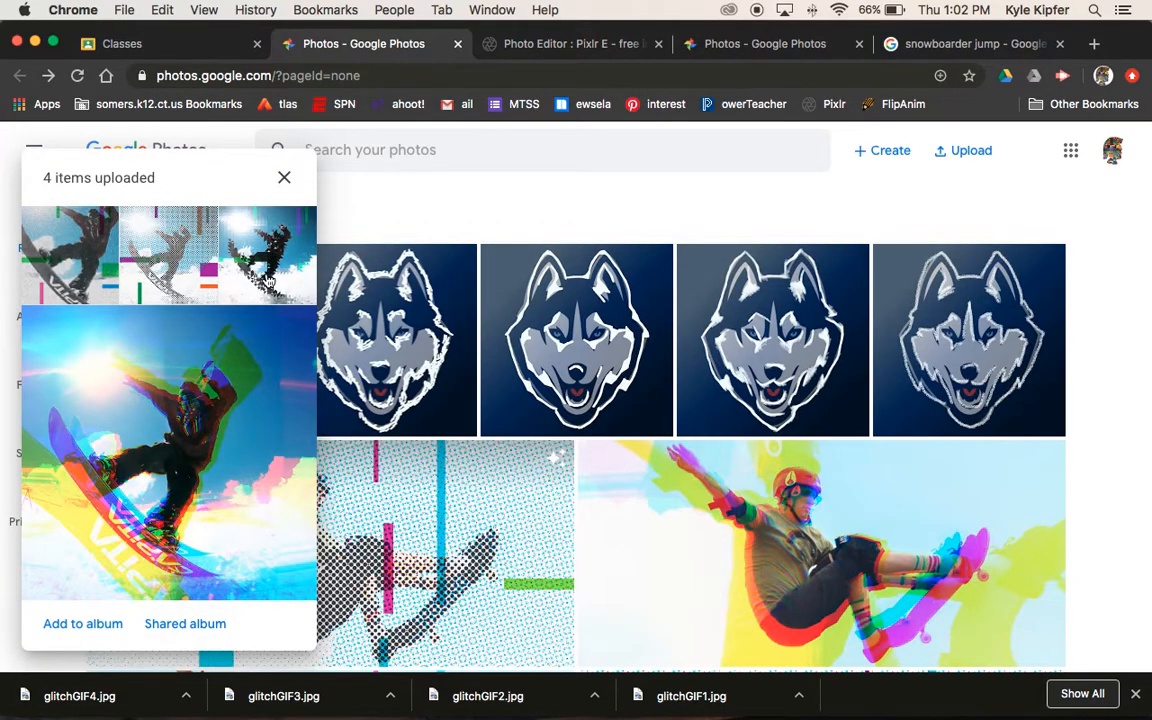
left_click(284, 177)
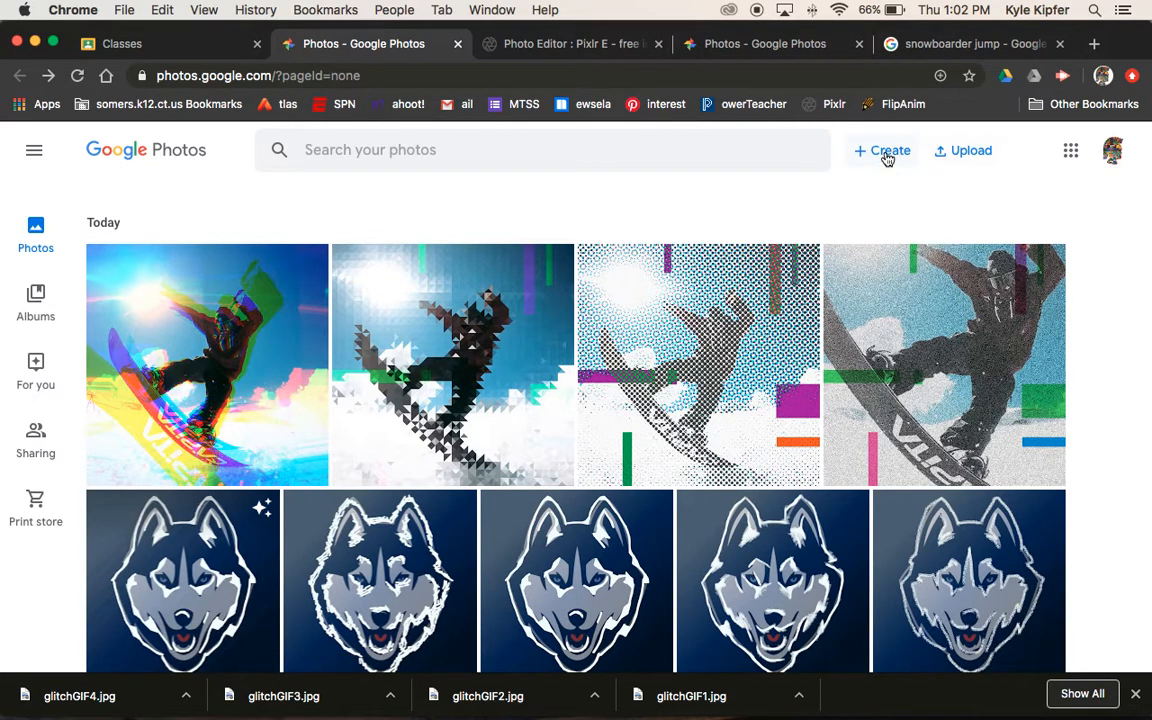
- Build a Create > Animation from the four selected glitch snowboarder frames
left_click(882, 150)
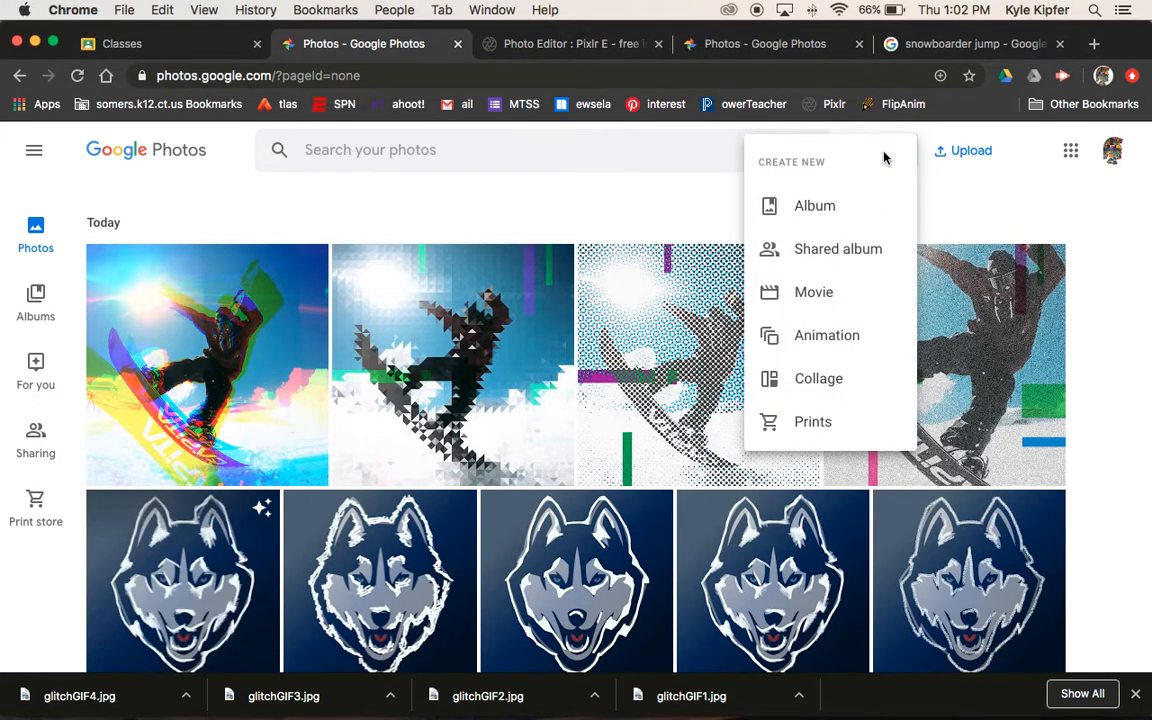
left_click(826, 335)
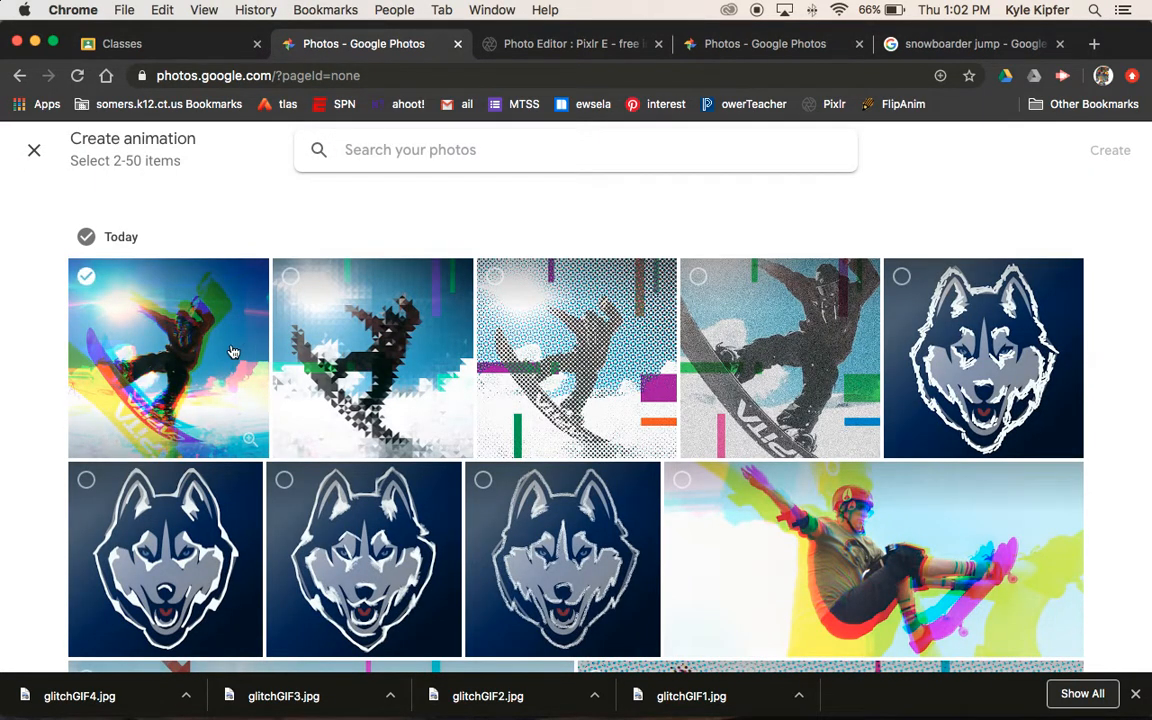
left_click(576, 357)
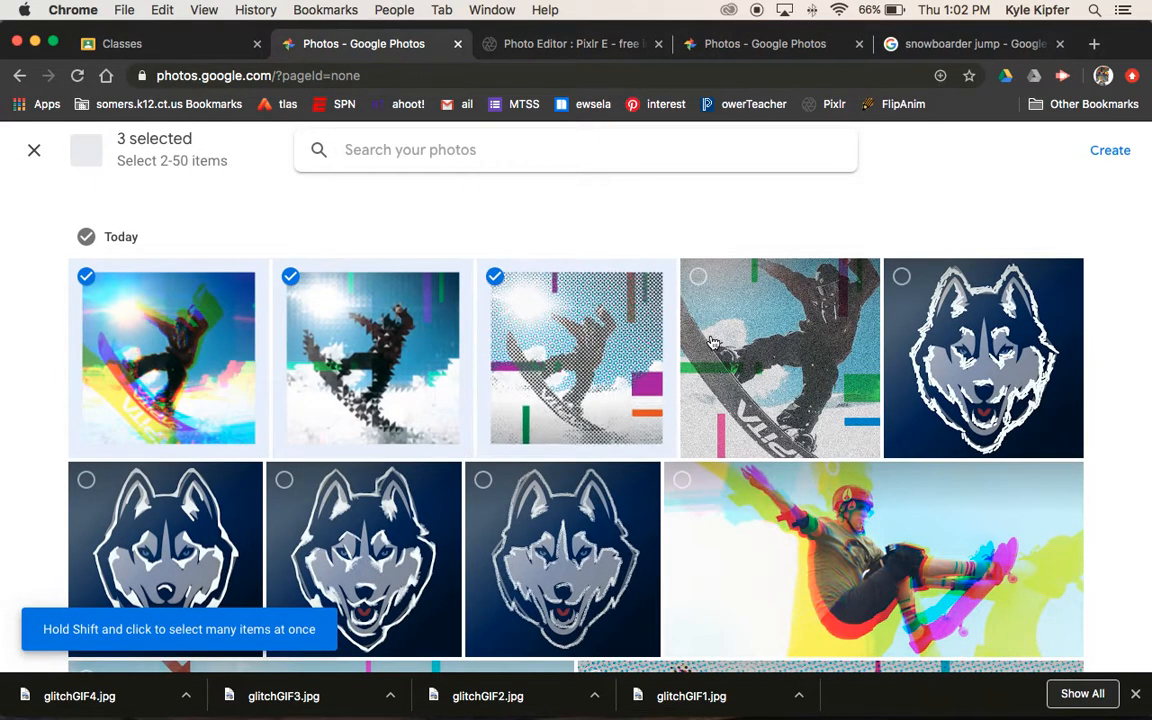
left_click(779, 357)
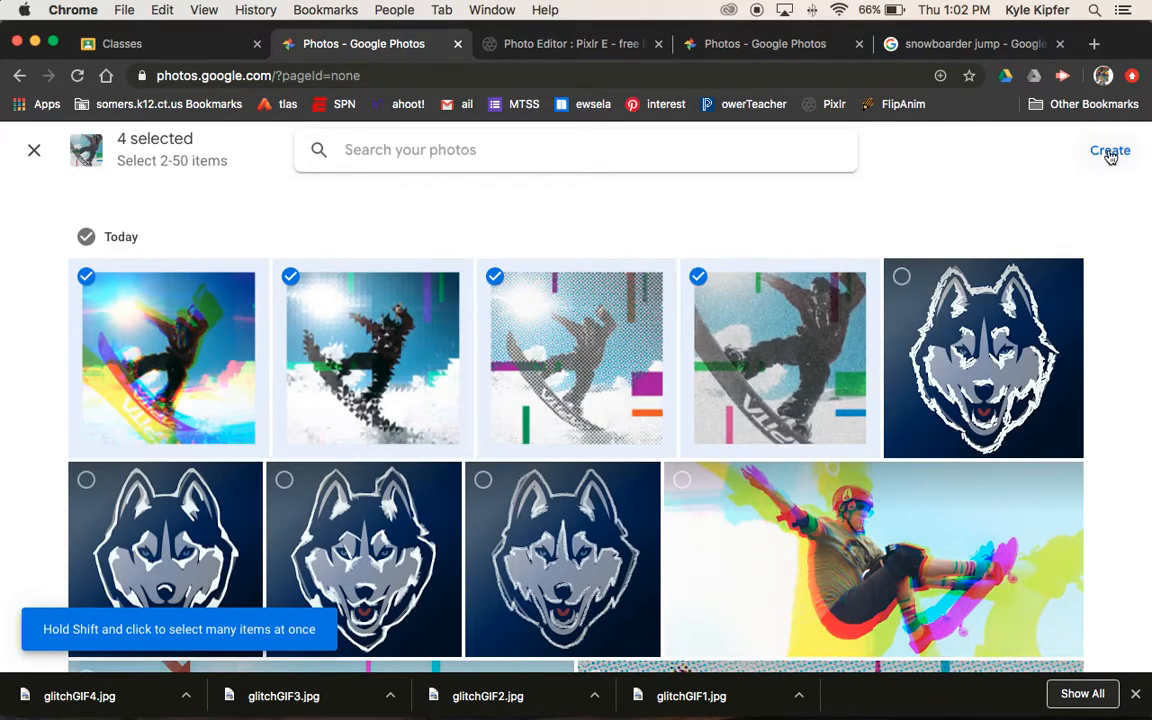
left_click(1109, 150)
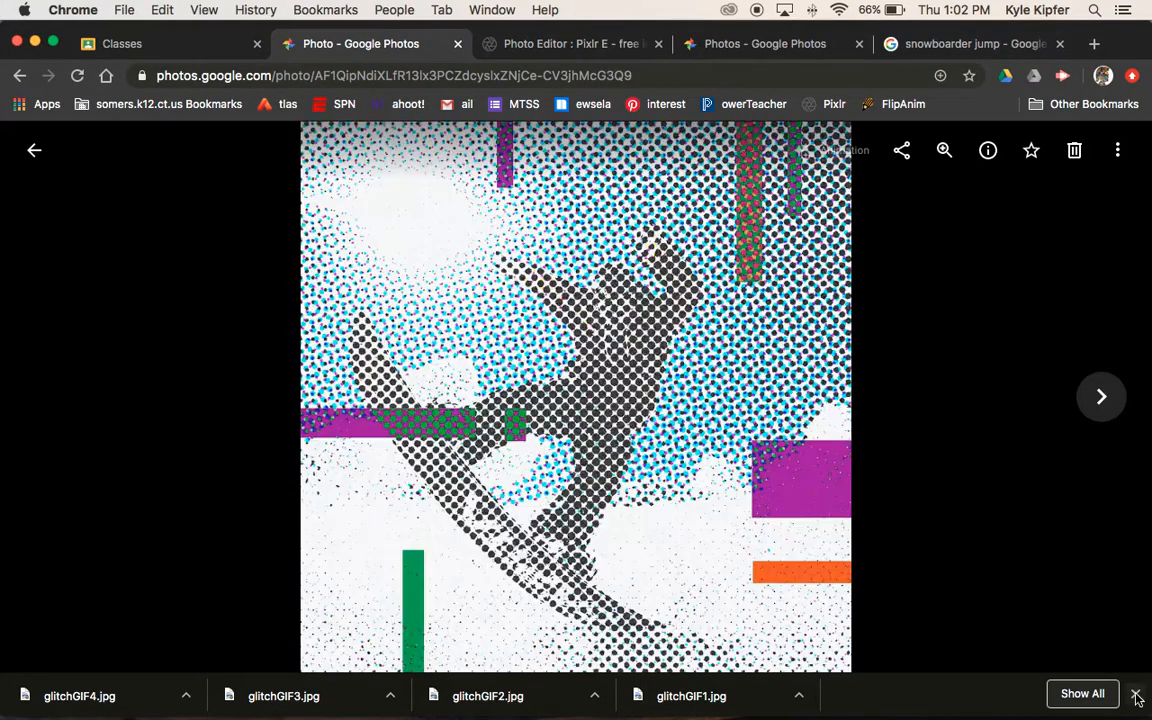
- Dismiss the finished-downloads bar and open the animation's More options menu to download it
left_click(1136, 694)
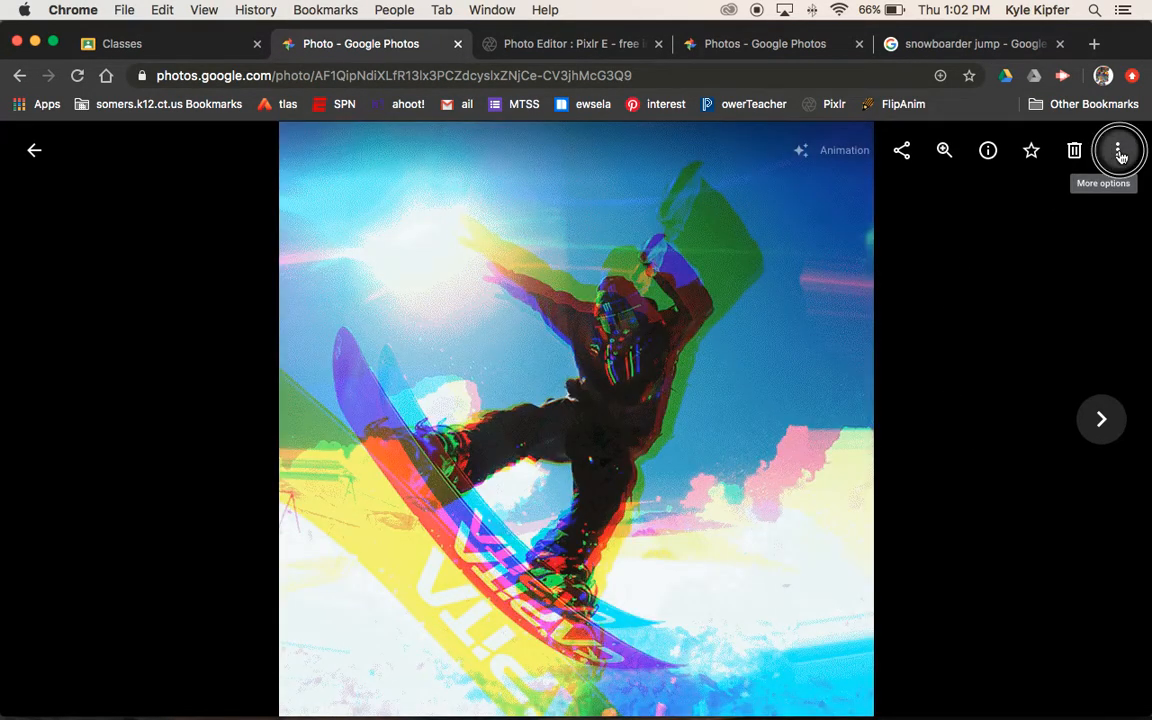
left_click(1119, 150)
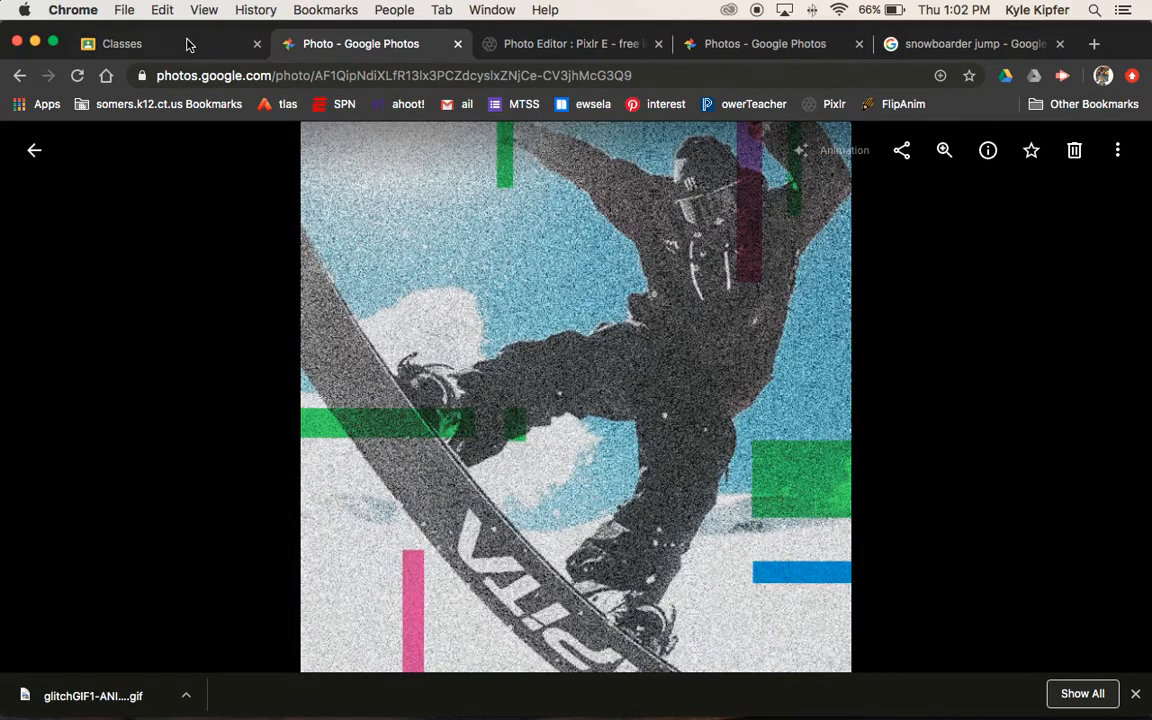
left_click(122, 43)
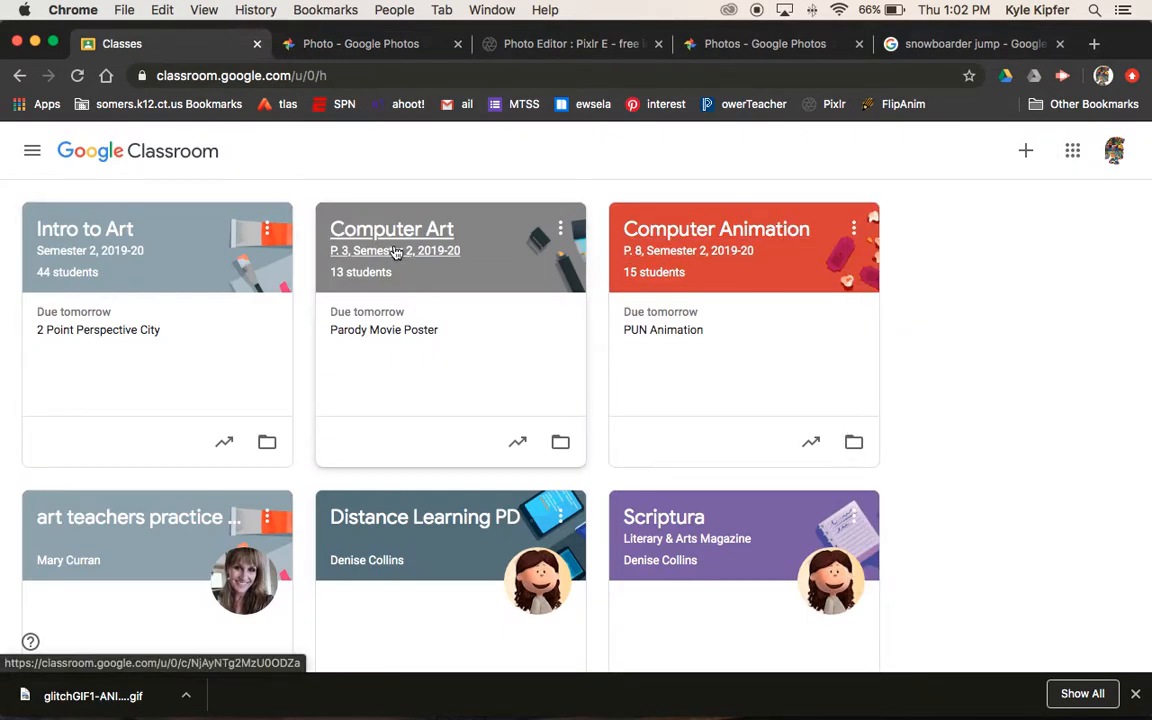
mouse_move(847, 268)
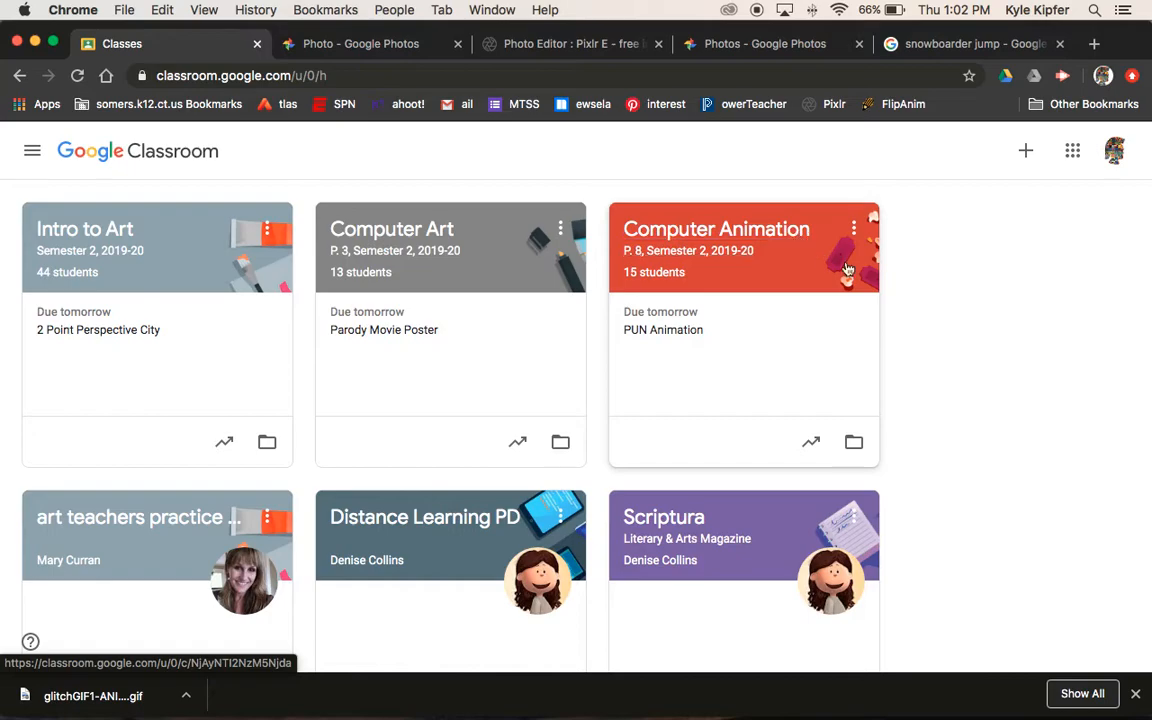
mouse_move(946, 278)
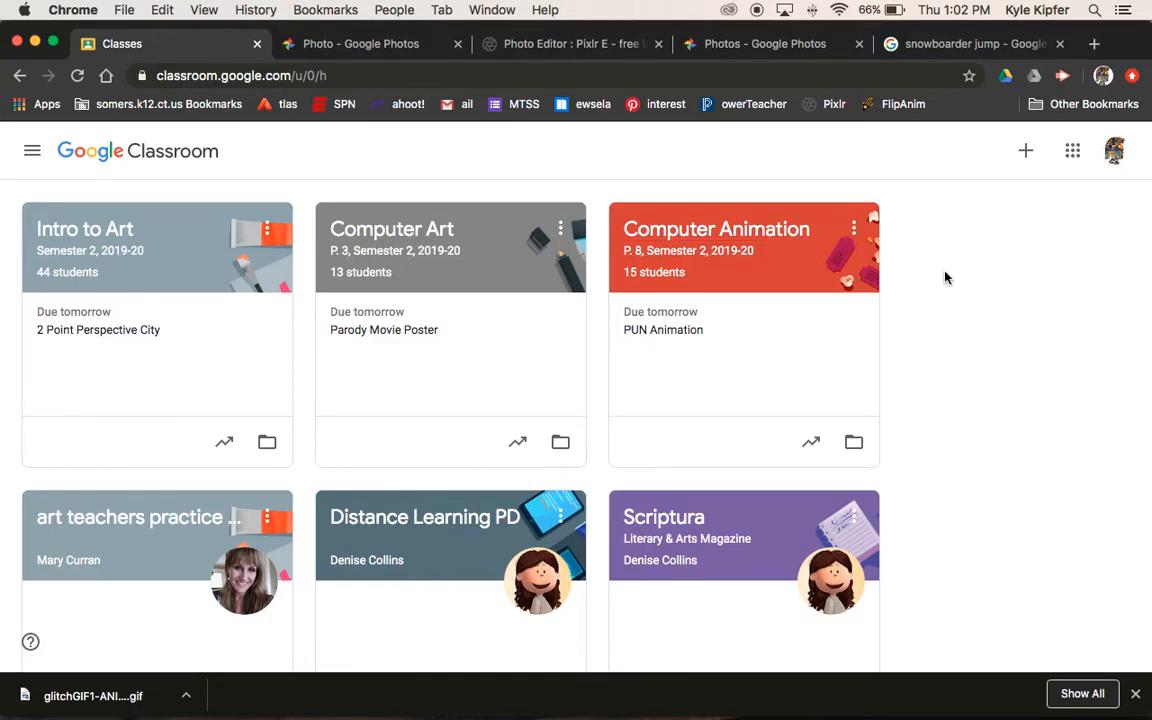
mouse_move(938, 287)
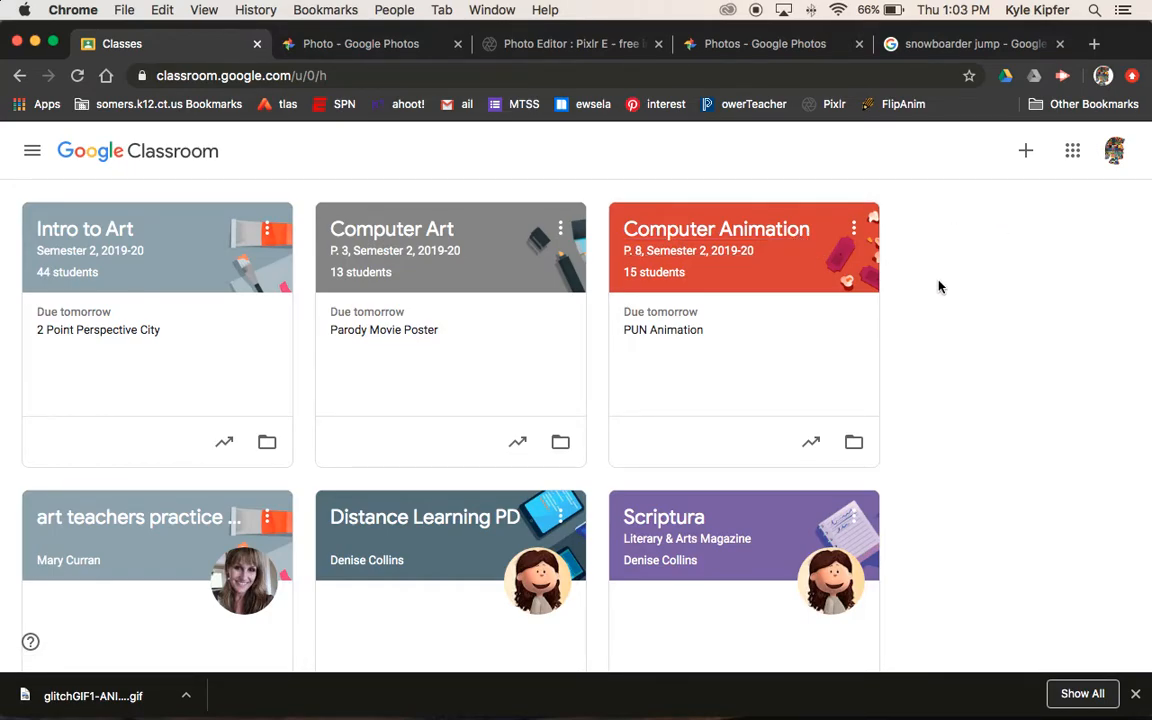
mouse_move(789, 240)
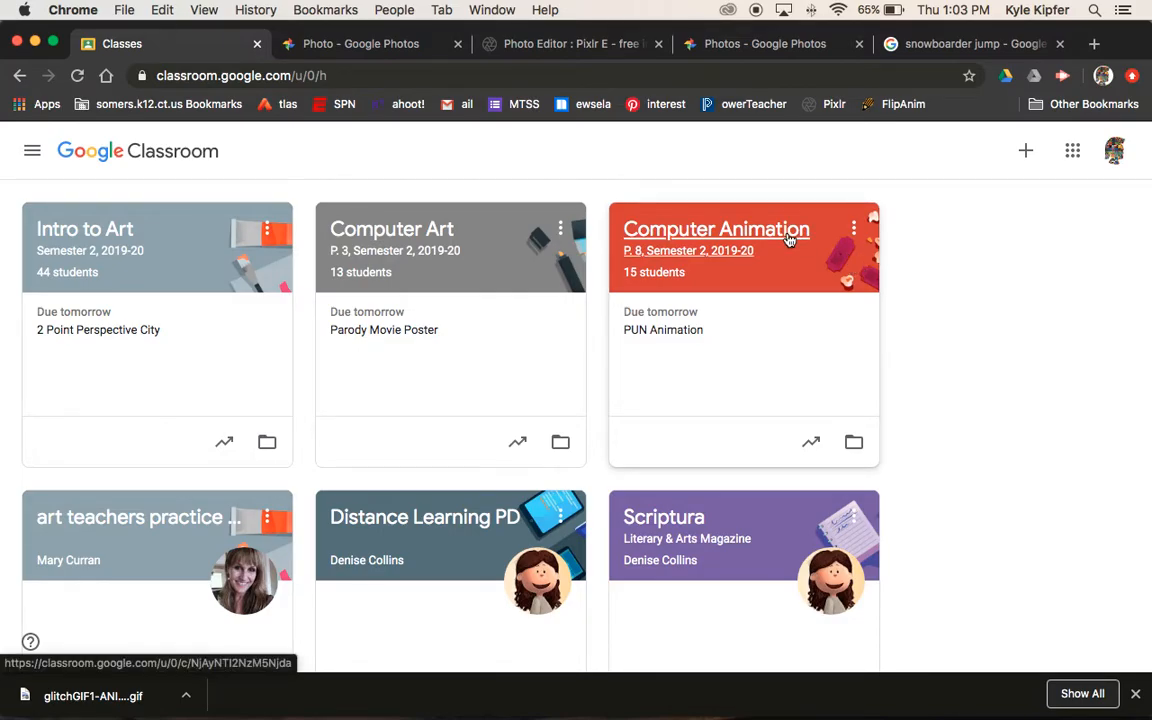
left_click(765, 43)
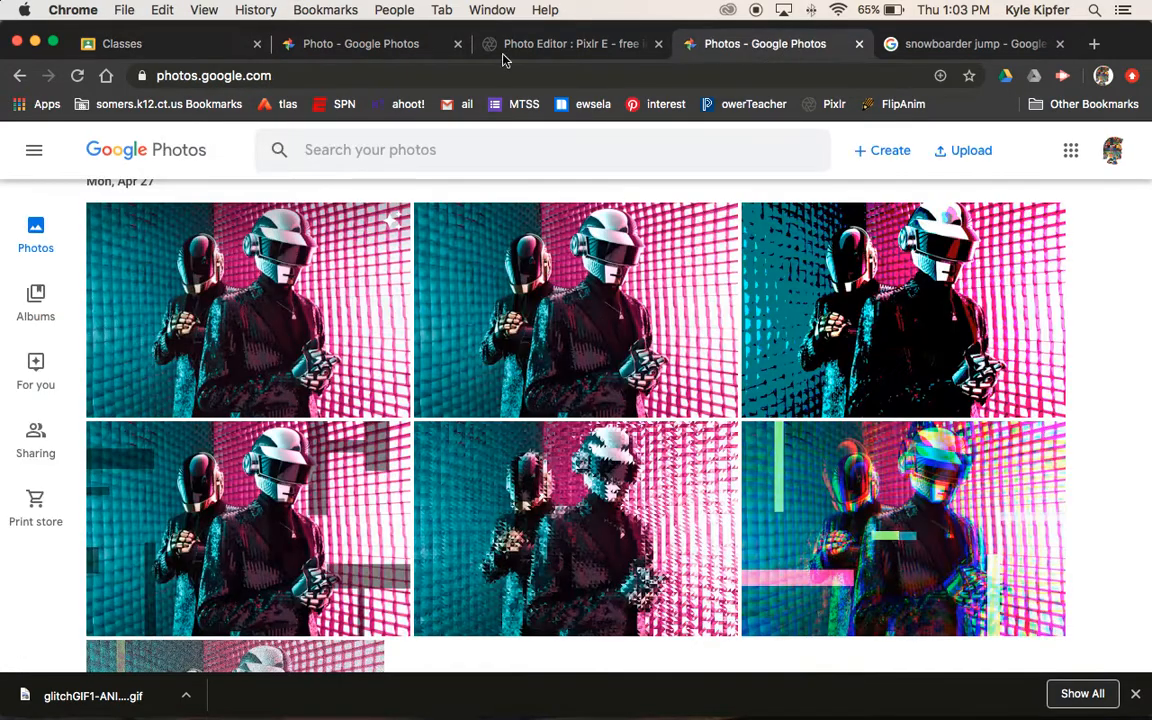
left_click(360, 43)
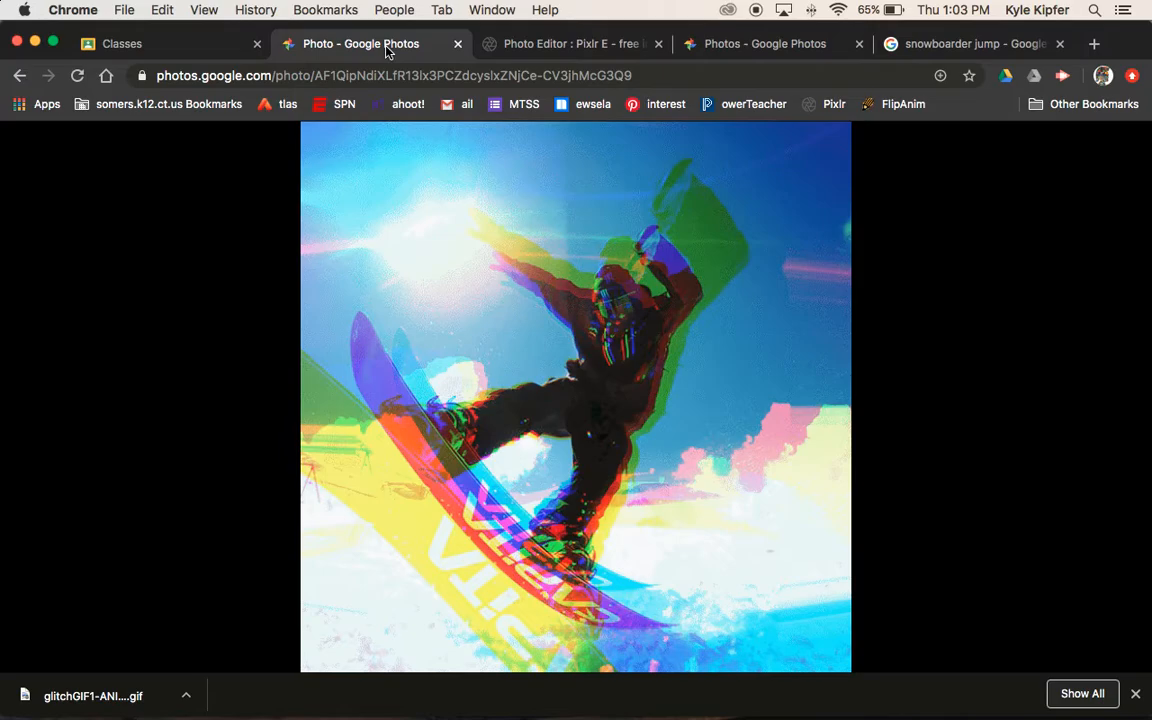